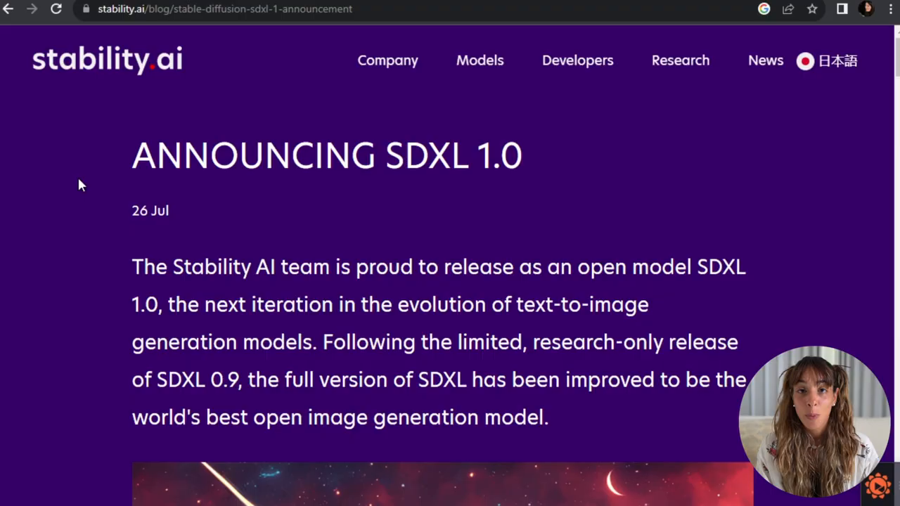
Browse the stable-diffusion-xl-base-1.0 page and bring up its Files and versions listing.
scroll("down", 3)
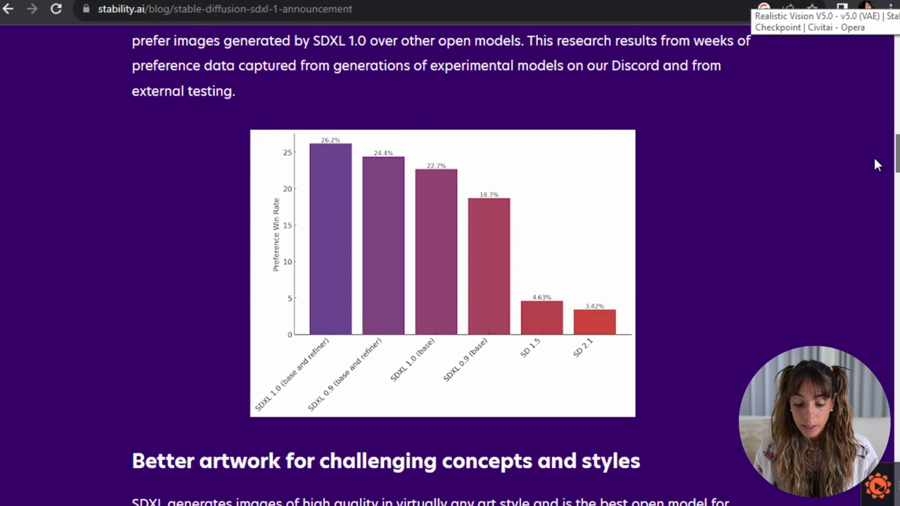
scroll("up", 3)
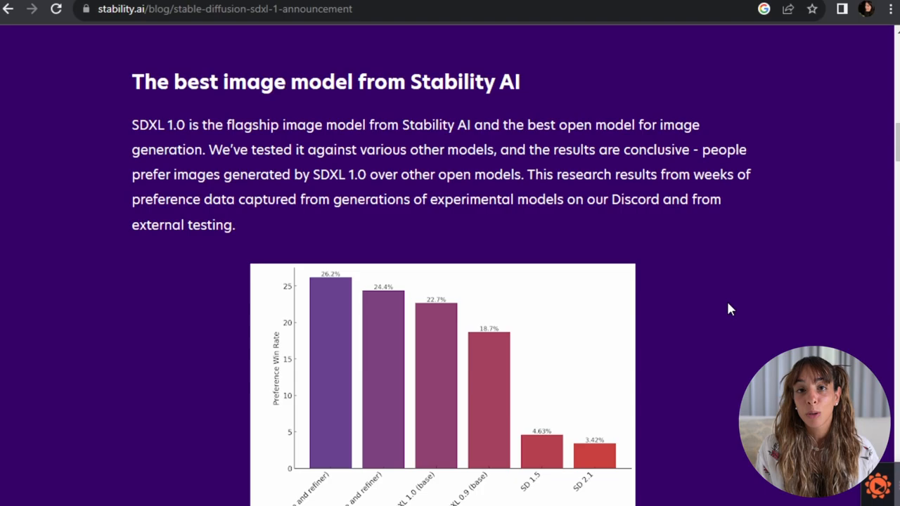
scroll("down", 3)
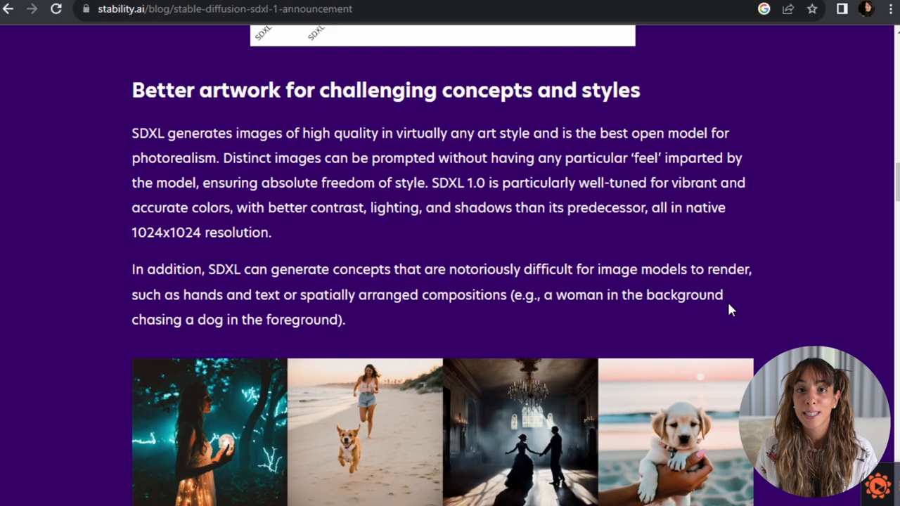
scroll("down", 3)
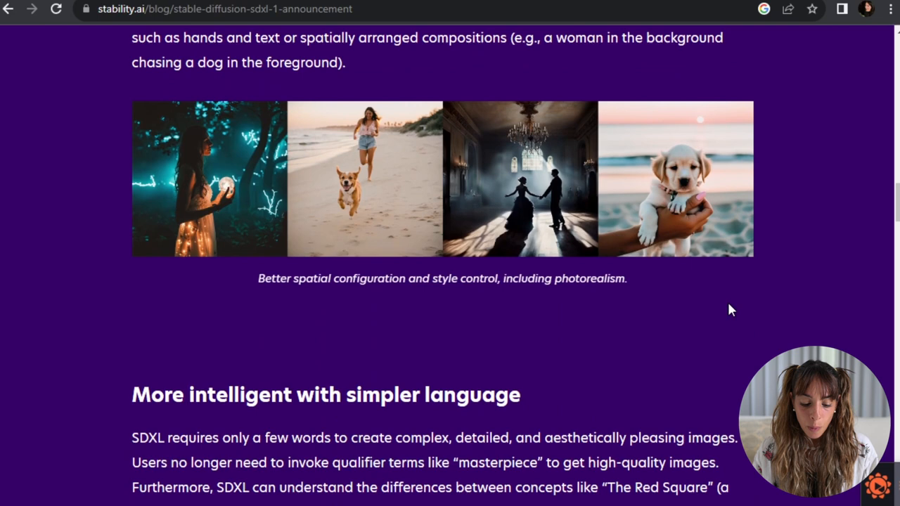
scroll("up", 3)
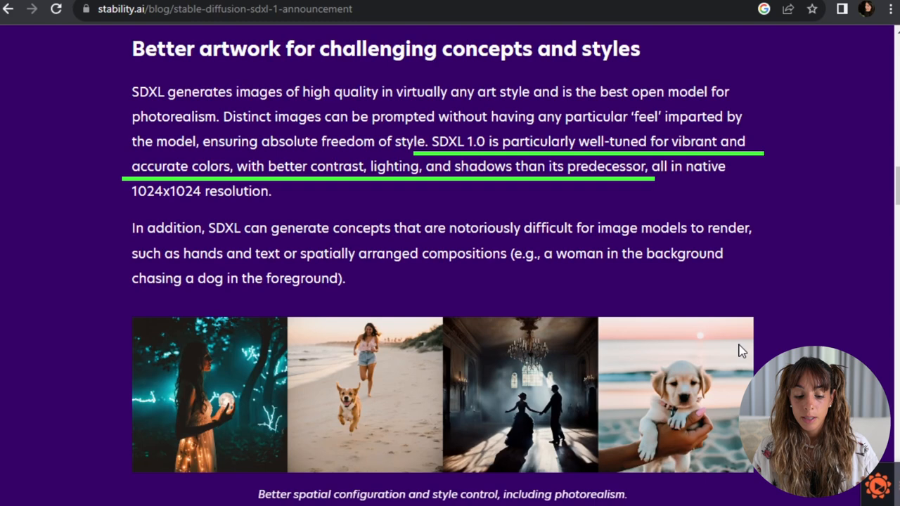
scroll("down", 3)
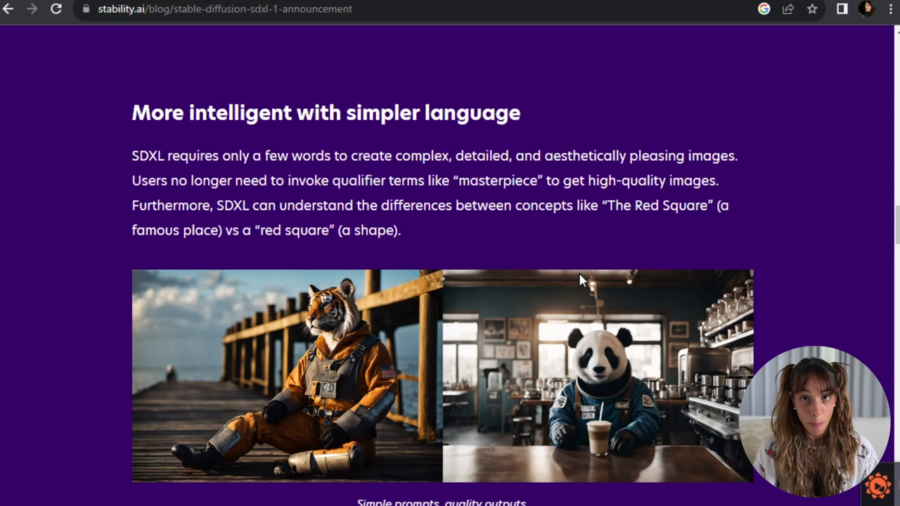
scroll("down", 3)
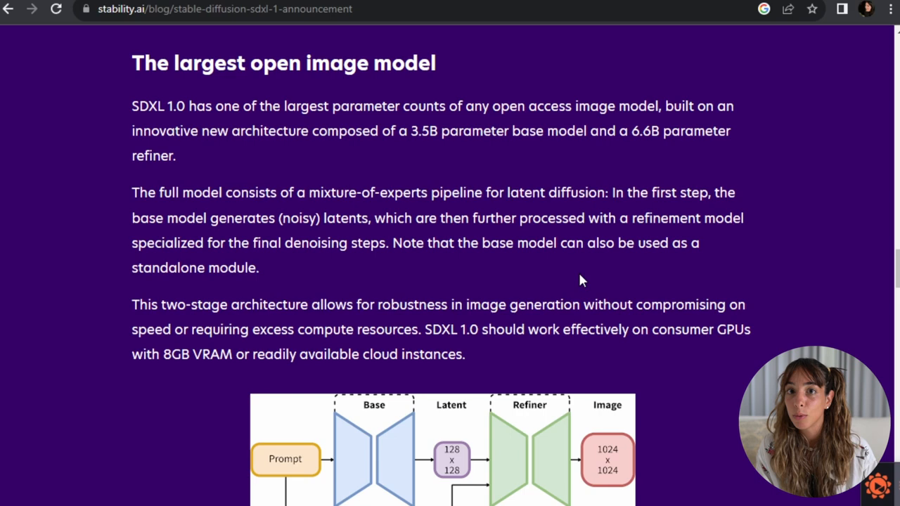
scroll("down", 3)
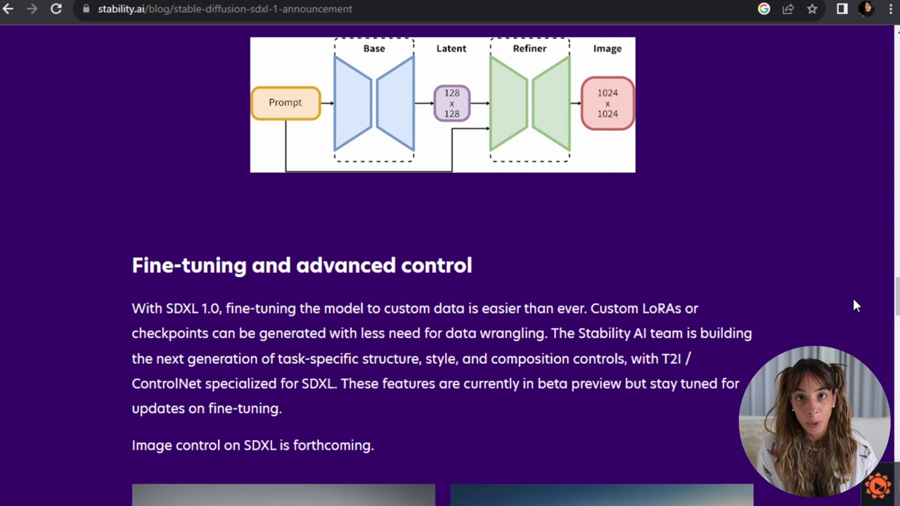
mouse_move(837, 225)
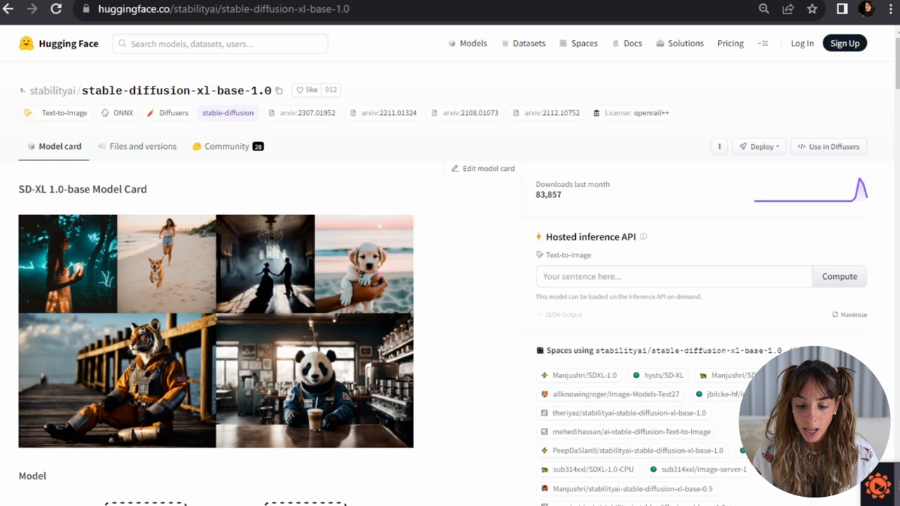
mouse_move(411, 62)
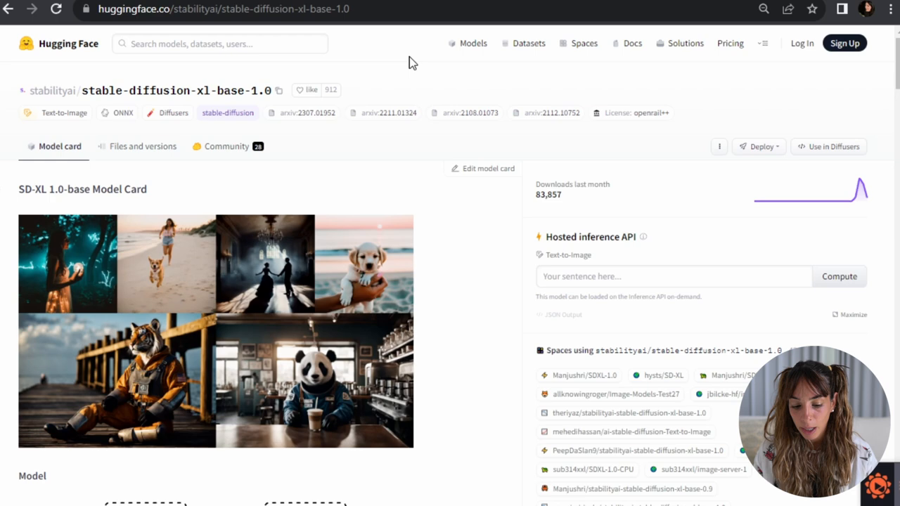
mouse_move(263, 107)
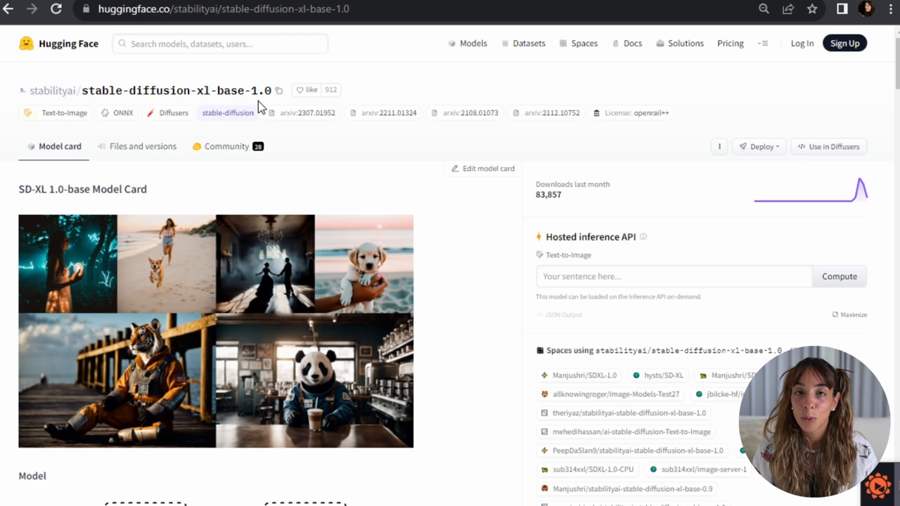
left_click(143, 146)
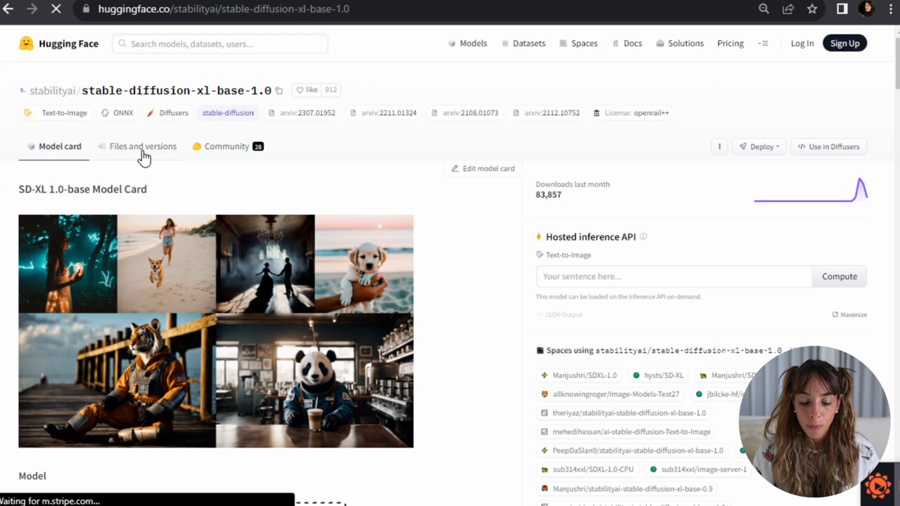
left_click(142, 147)
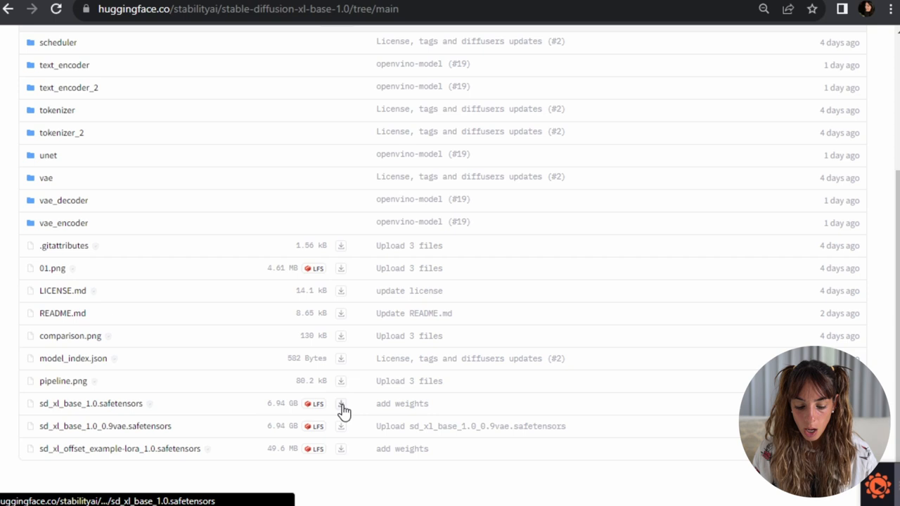
mouse_move(207, 433)
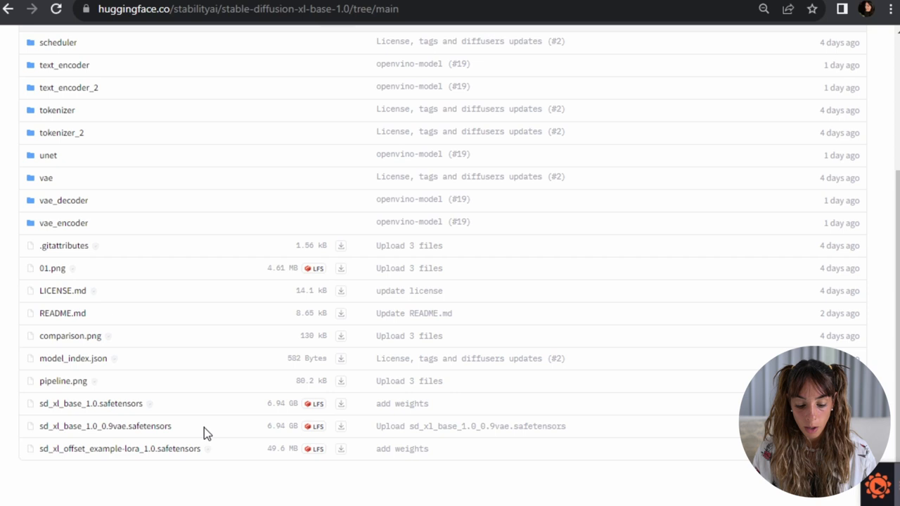
Download the sd_xl_base_1.0 and sd_xl_refiner_1.0 safetensors weight files.
scroll("up", 3)
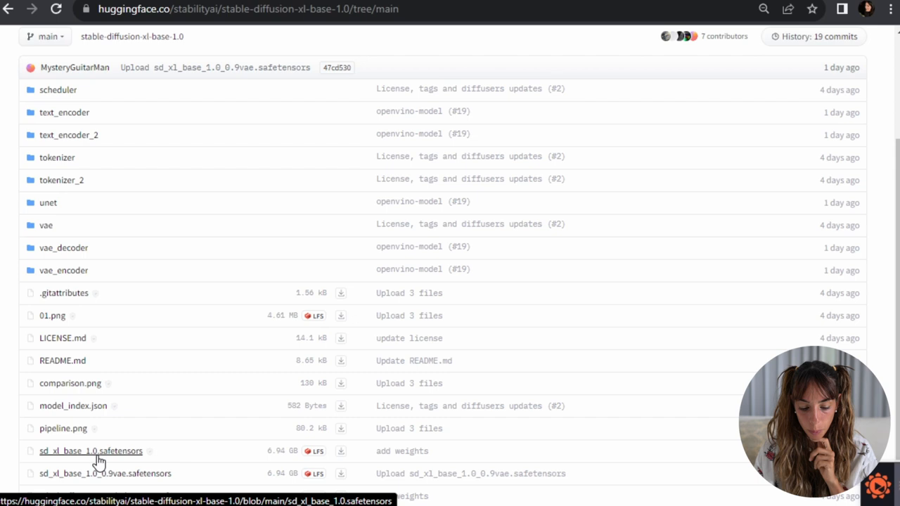
left_click(46, 225)
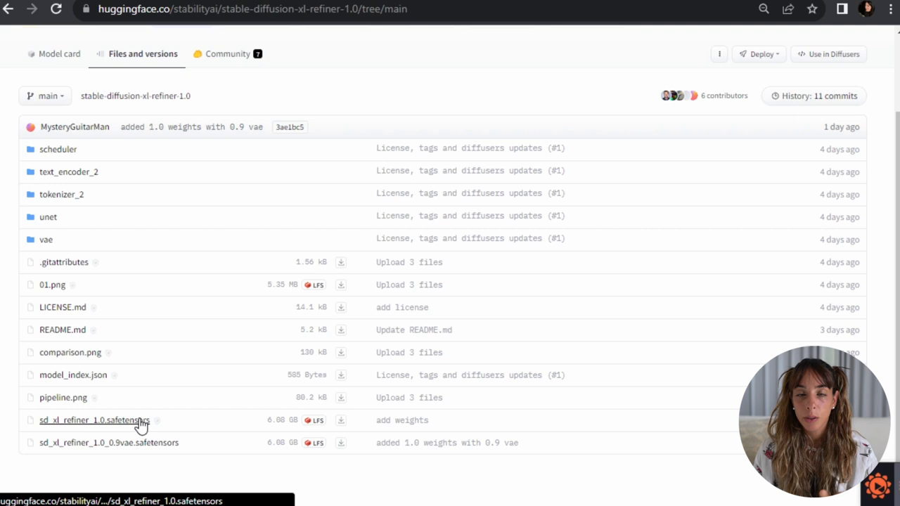
left_click(46, 239)
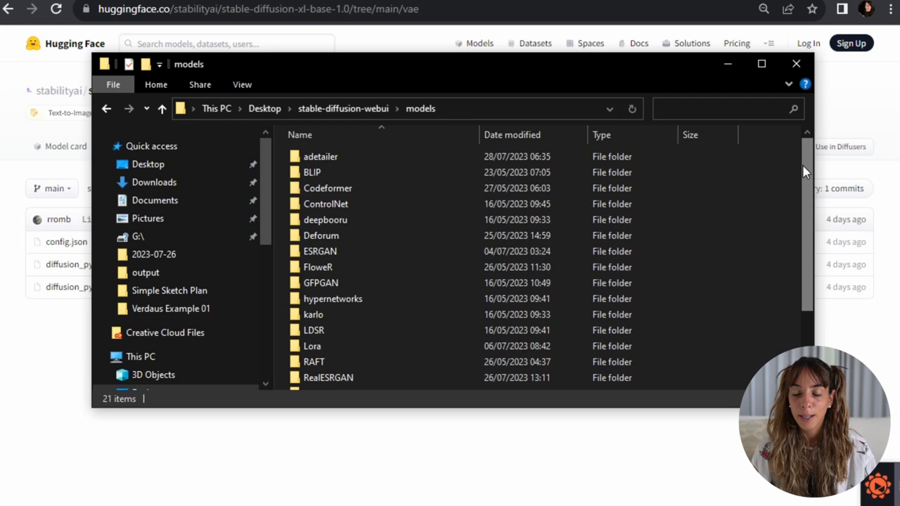
Verify sd_xl_base_1.0 is in models\Stable-diffusion and sdxl_vae.safetensors is in models\VAE.
scroll("down", 3)
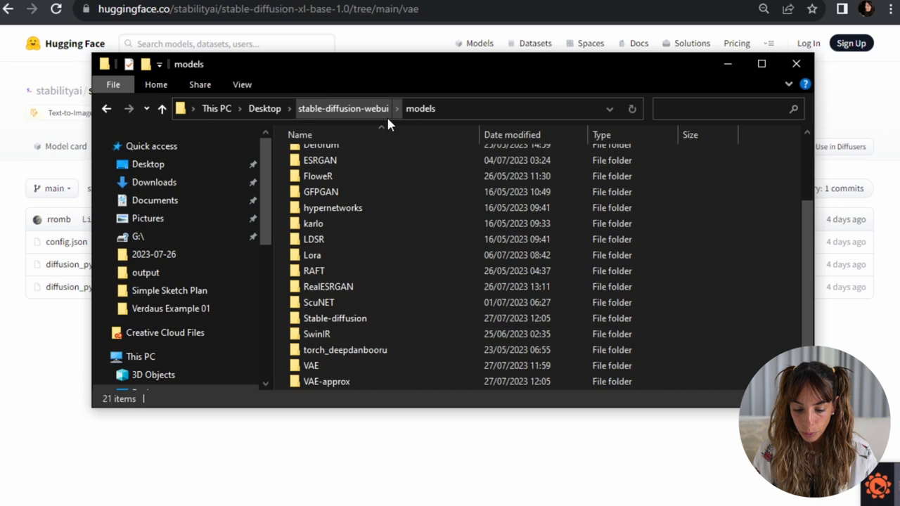
double_click(335, 318)
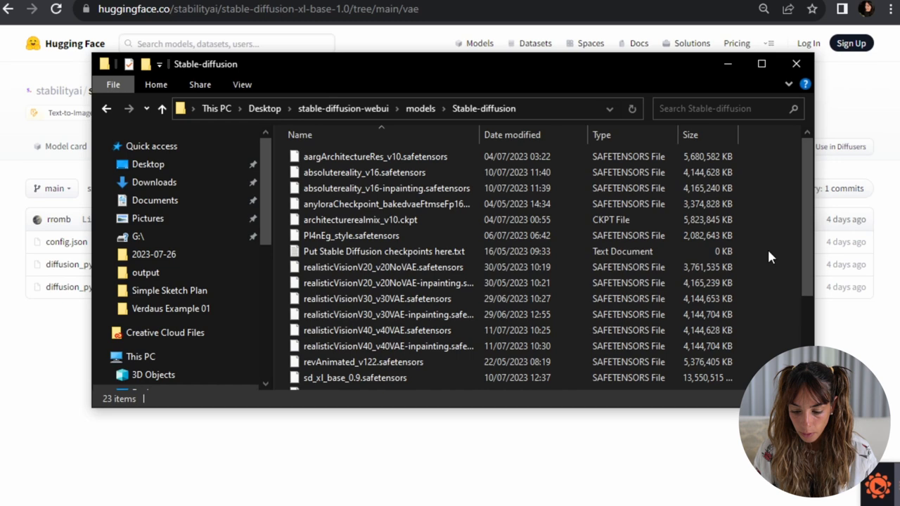
scroll("down", 3)
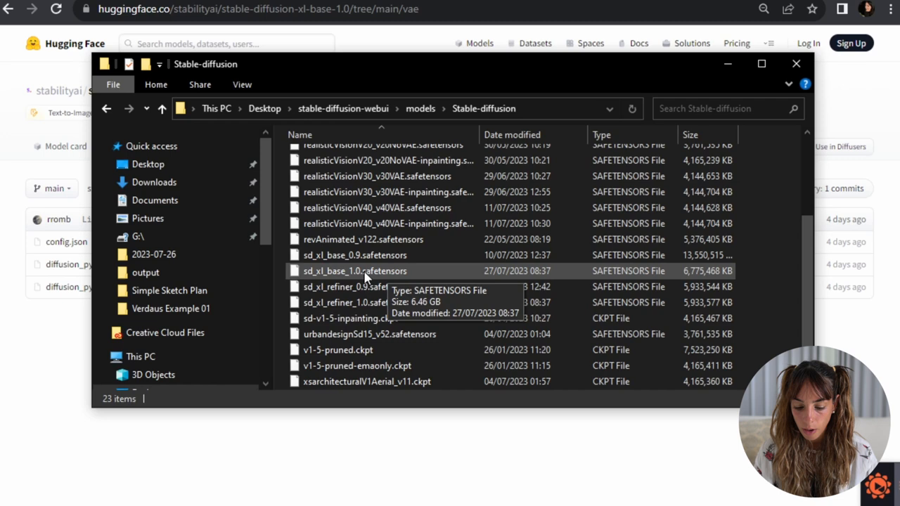
left_click(420, 108)
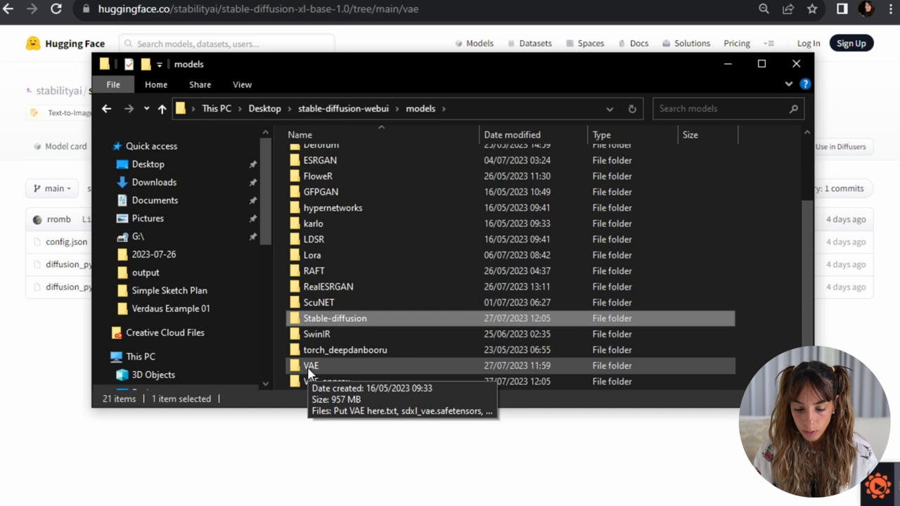
double_click(311, 365)
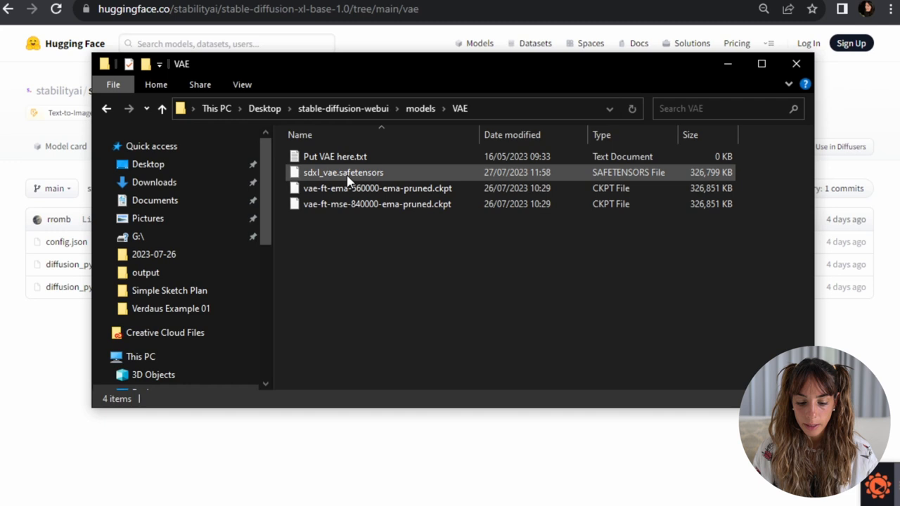
left_click(633, 321)
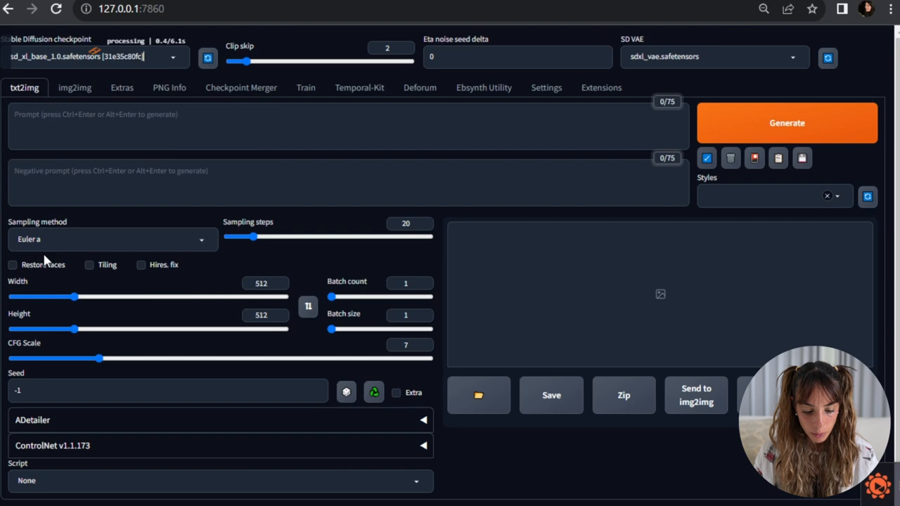
Keep Euler a as the txt2img sampler, with 30 steps at 1024×1024.
left_click(714, 57)
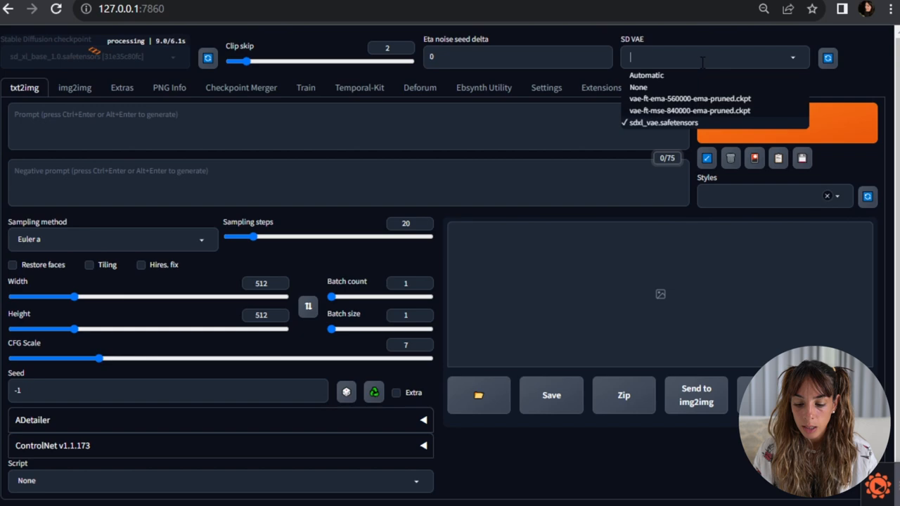
left_click(662, 123)
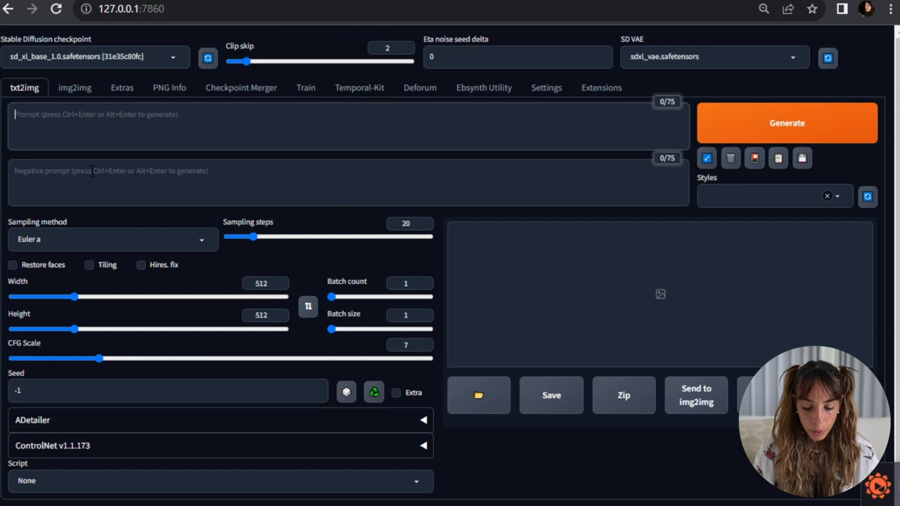
left_click(112, 239)
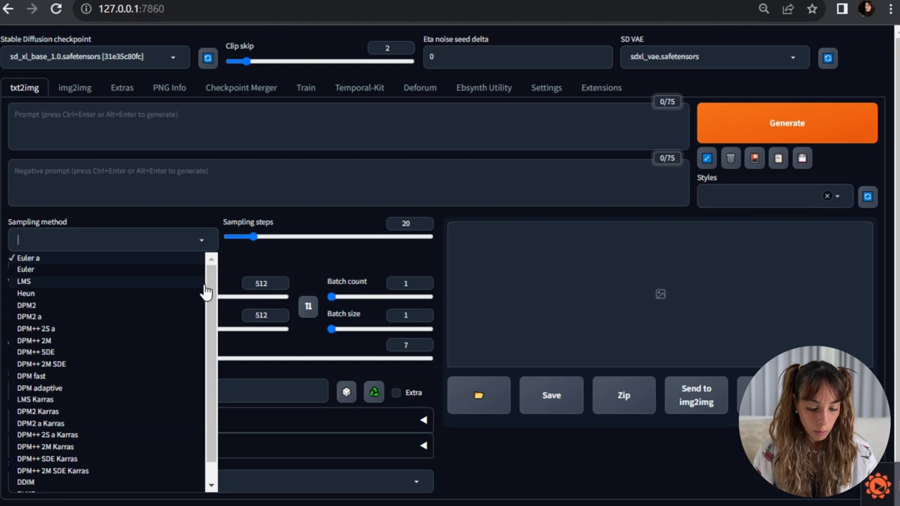
mouse_move(95, 253)
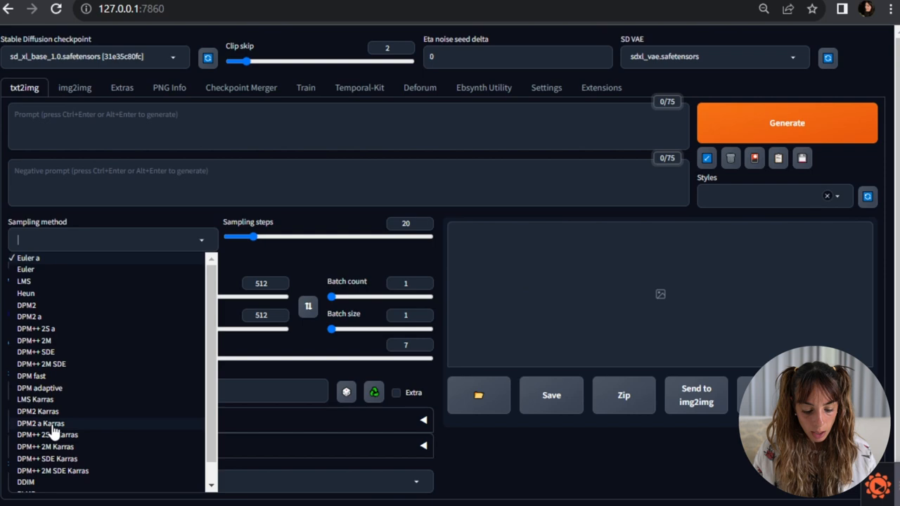
left_click(28, 257)
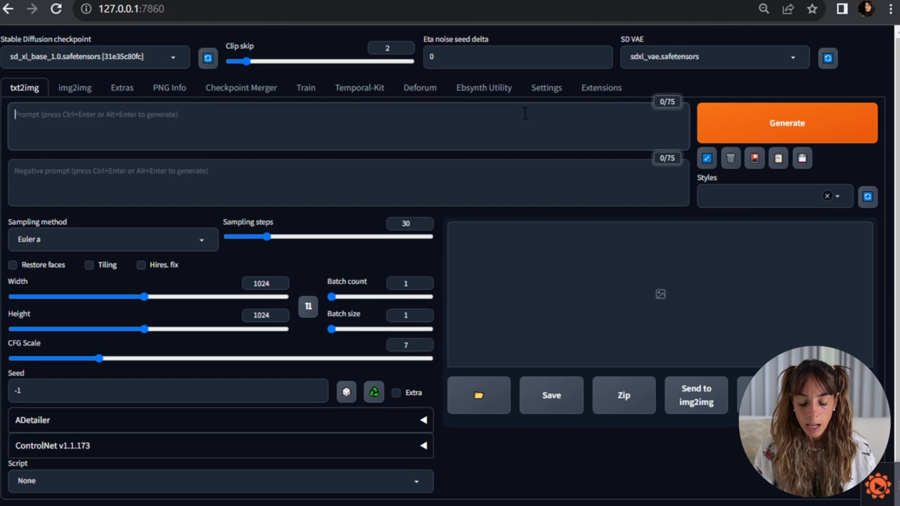
Enter the long-haired woman portrait prompt and 'text, watermark' as the negative prompt.
type("A wom")
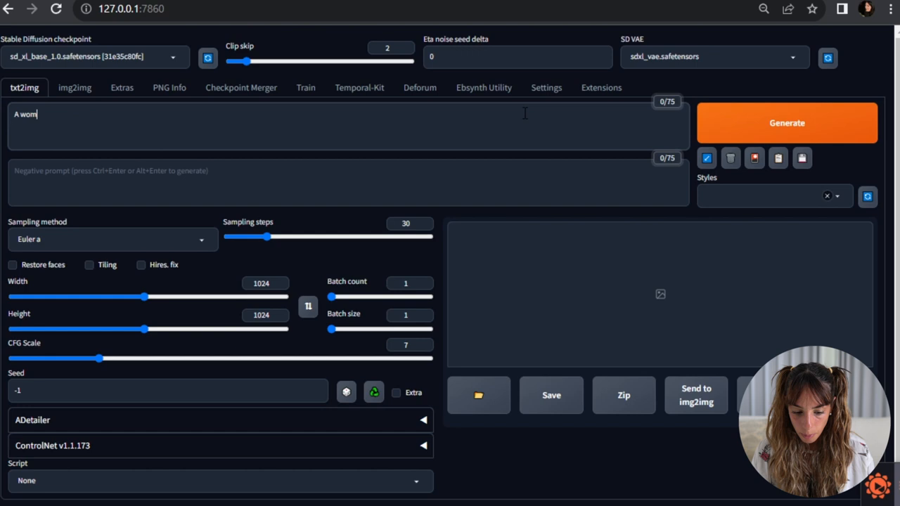
type("oman with long hair, blonde, green eyes")
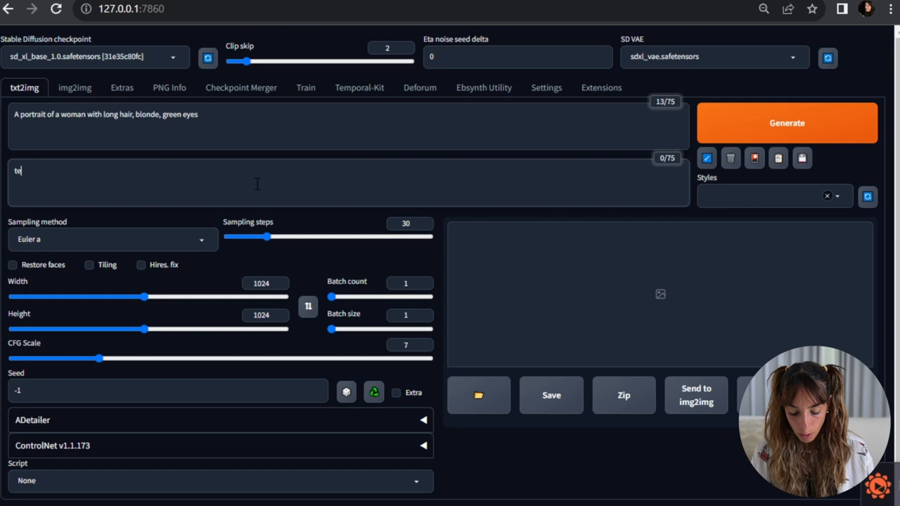
type("text, watermark")
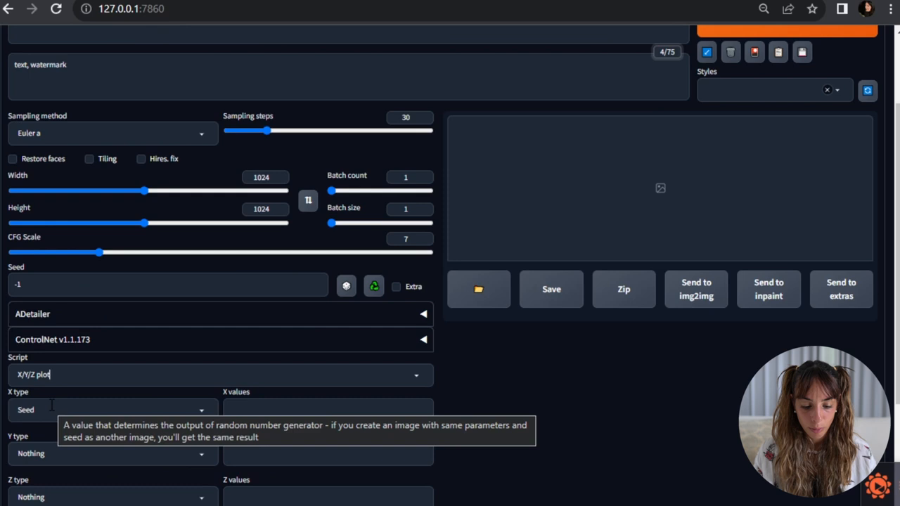
Set the plot's X axis to Sampler and try generating, which fails on DDIM.
left_click(105, 410)
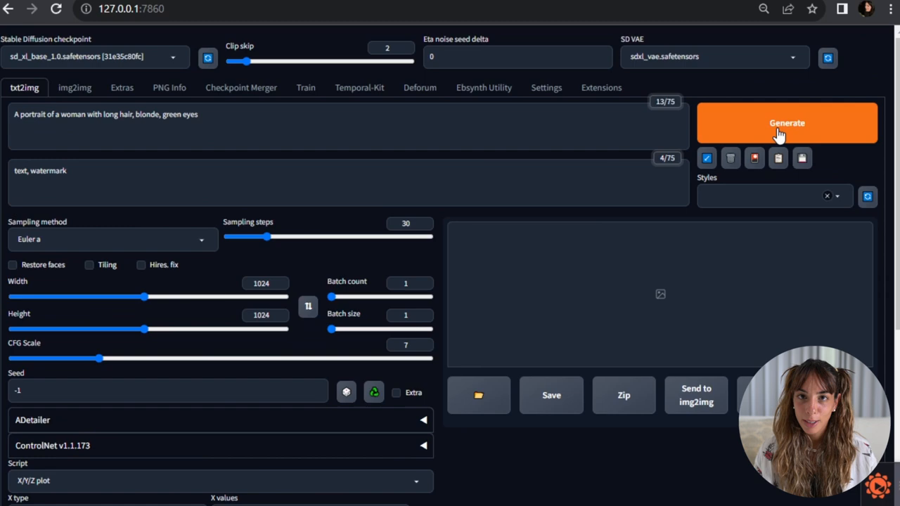
left_click(787, 123)
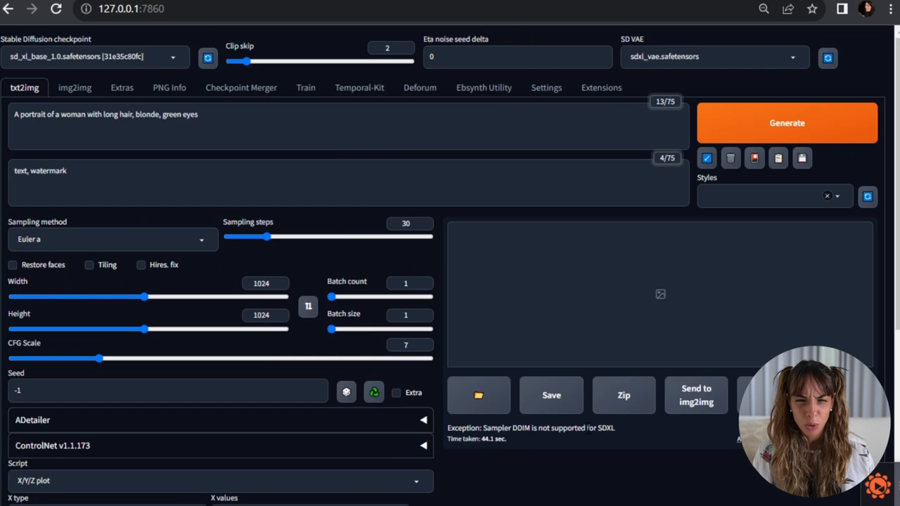
scroll("down", 3)
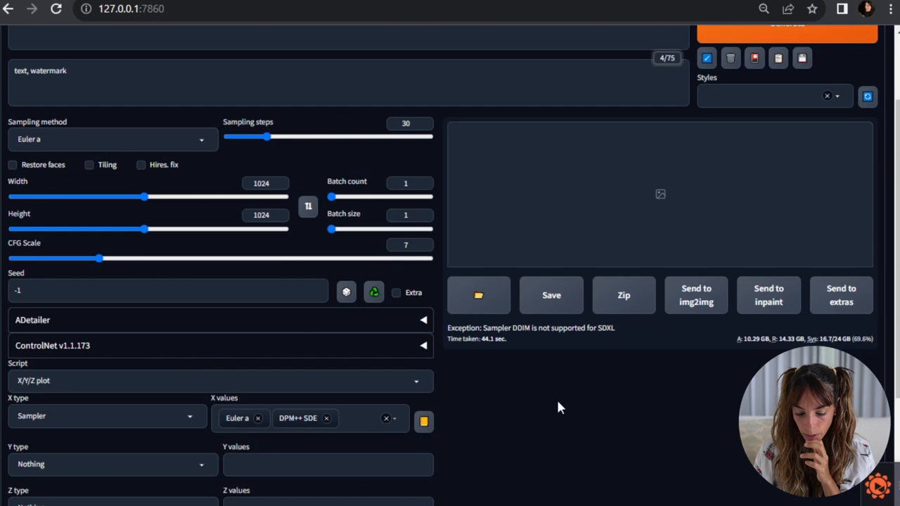
Generate the Euler a vs DPM++ SDE portrait grid and inspect it enlarged.
left_click(478, 294)
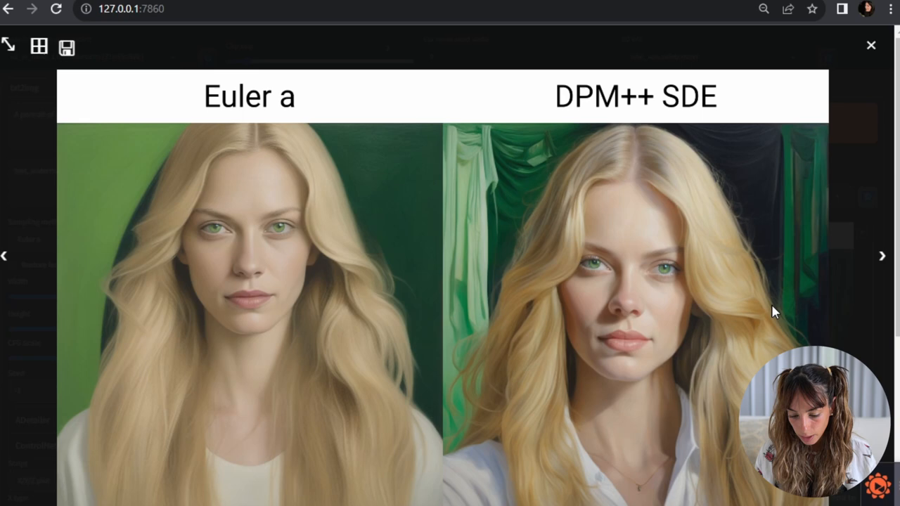
mouse_move(253, 134)
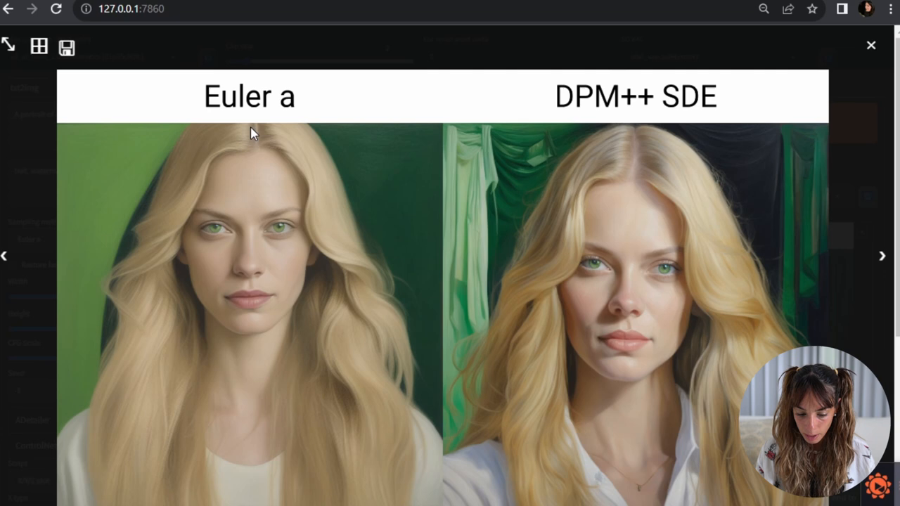
left_click(872, 45)
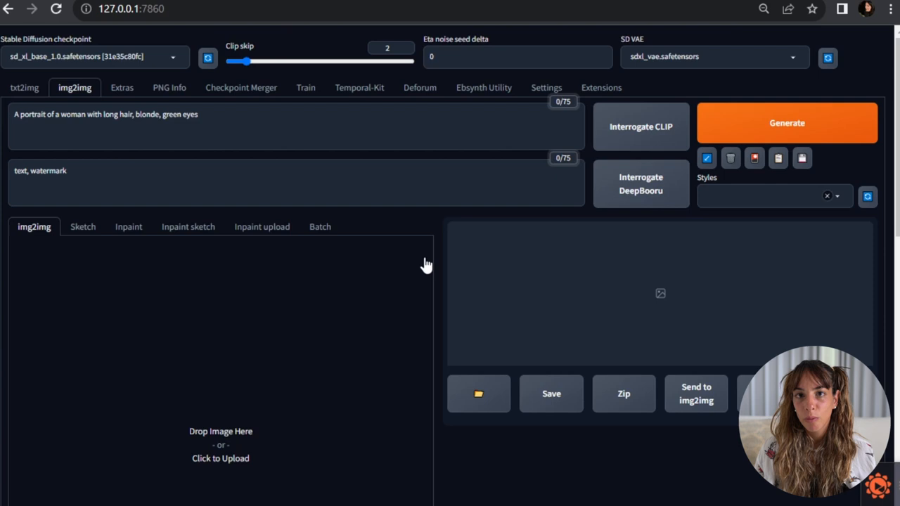
Send the DPM++ SDE portrait to img2img and choose DPM++ 2M Karras sampling.
left_click(24, 87)
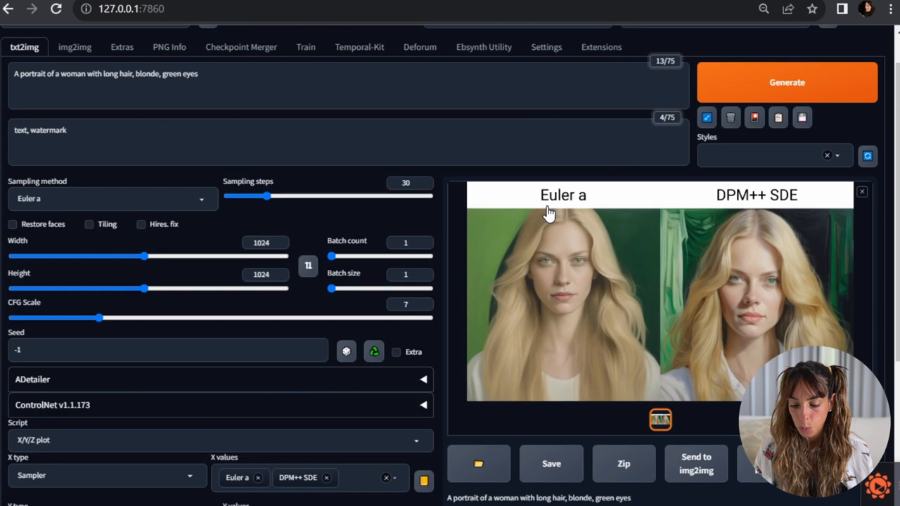
mouse_move(826, 143)
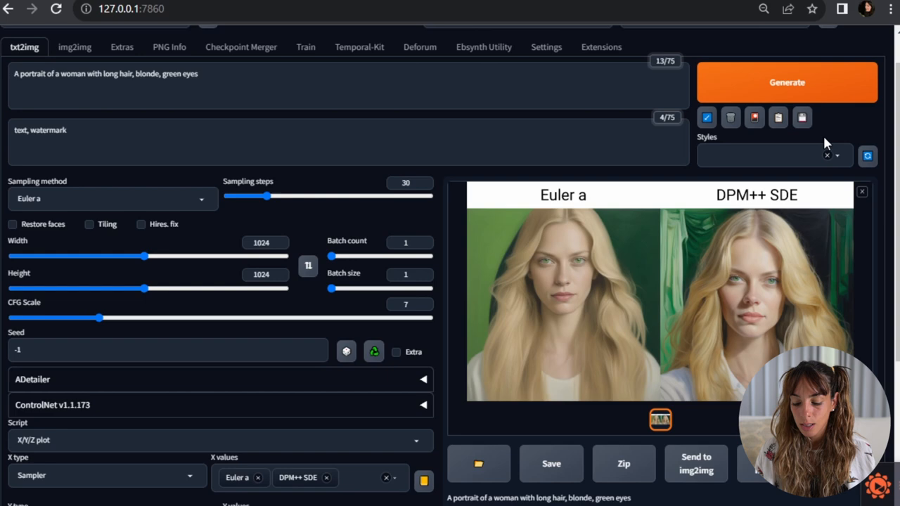
left_click(75, 87)
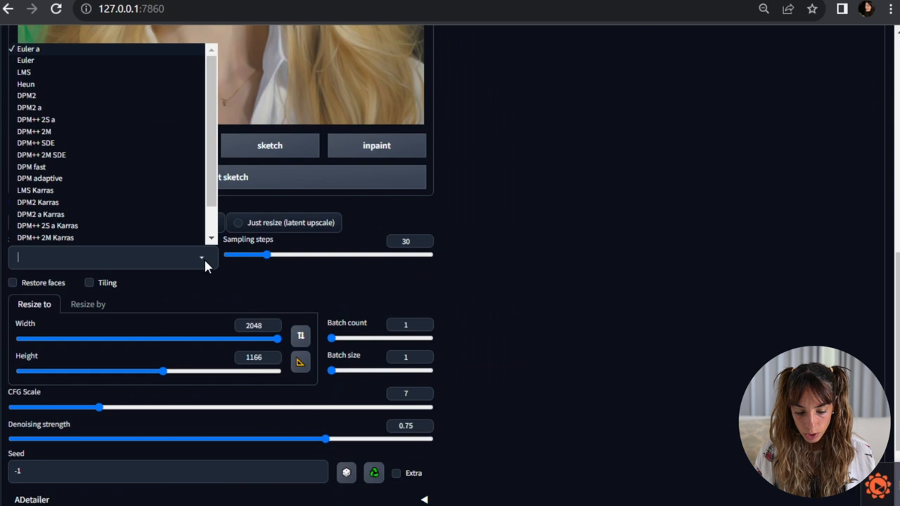
left_click(45, 237)
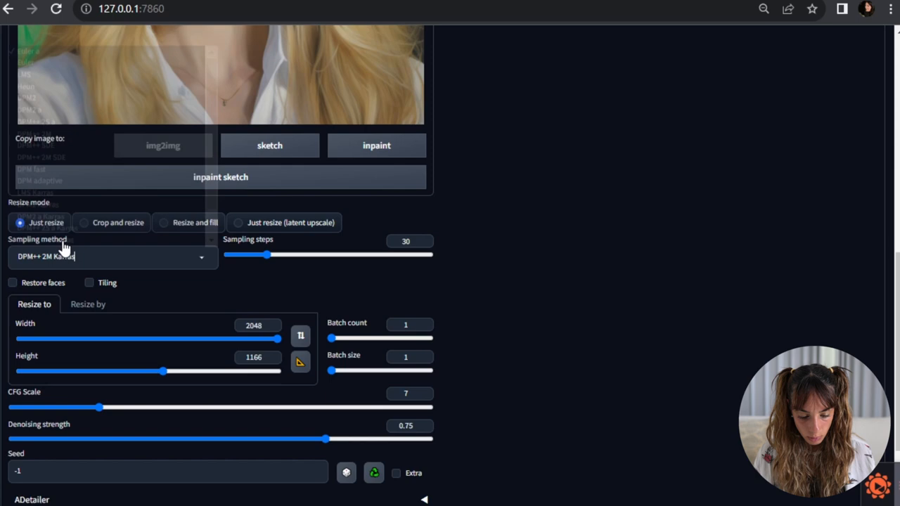
left_click(300, 261)
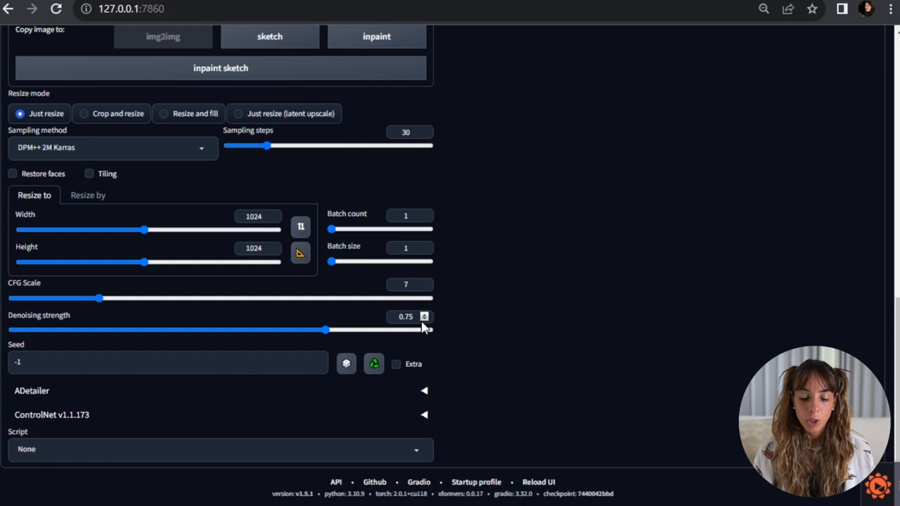
mouse_move(422, 325)
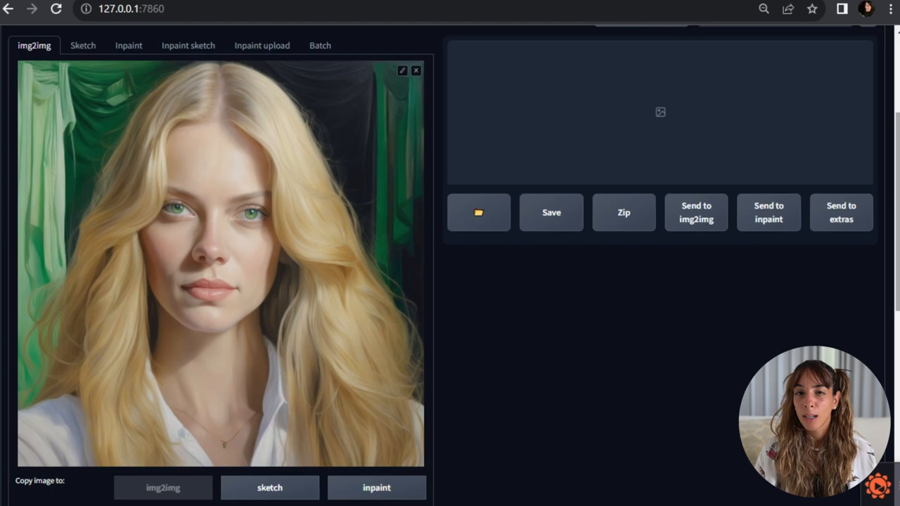
Enter denoising values 0.1, 0.2 as the img2img plot's X values.
scroll("down", 3)
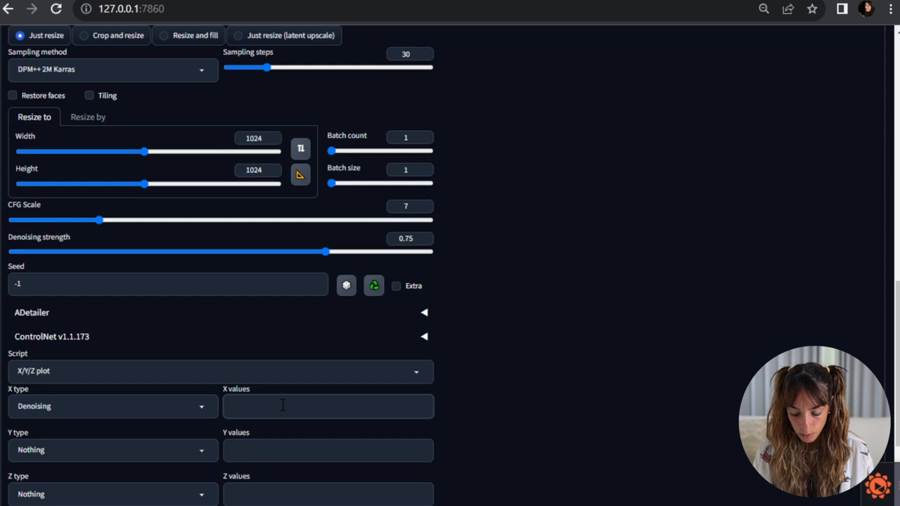
type("0.1, 0.2")
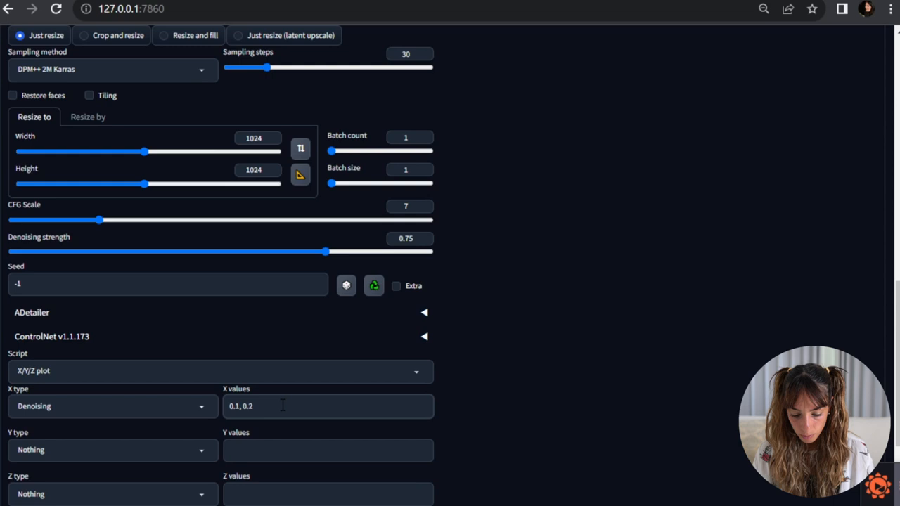
scroll("up", 3)
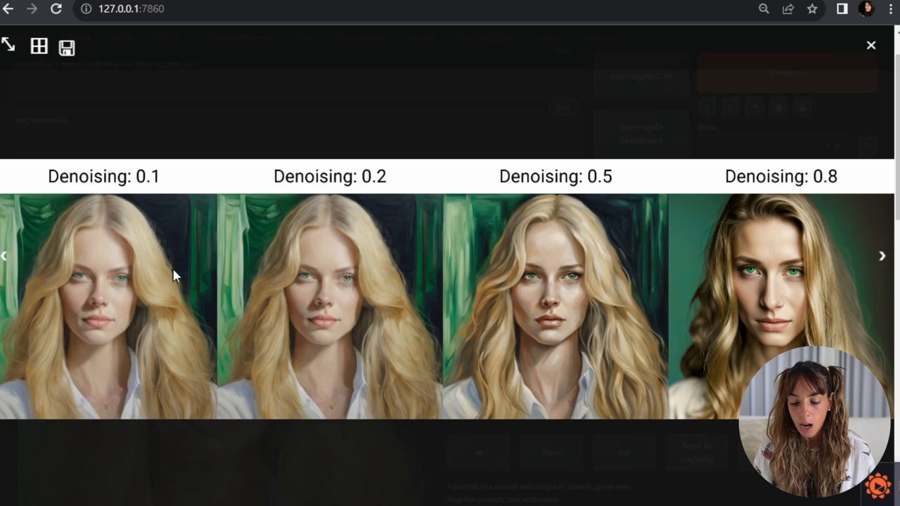
mouse_move(747, 111)
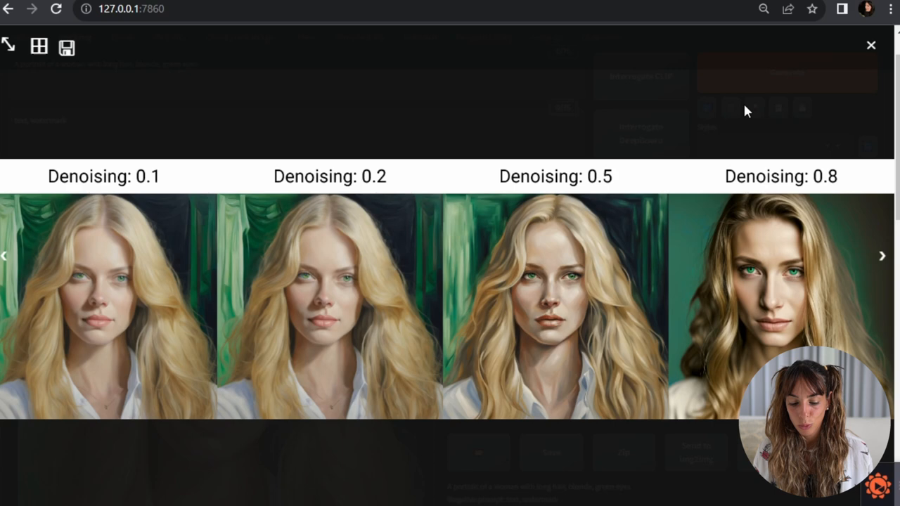
mouse_move(101, 236)
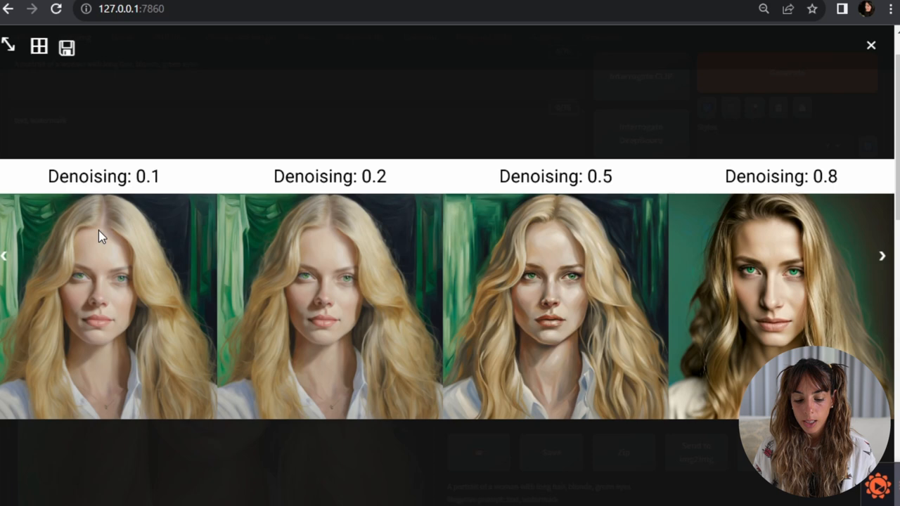
mouse_move(416, 166)
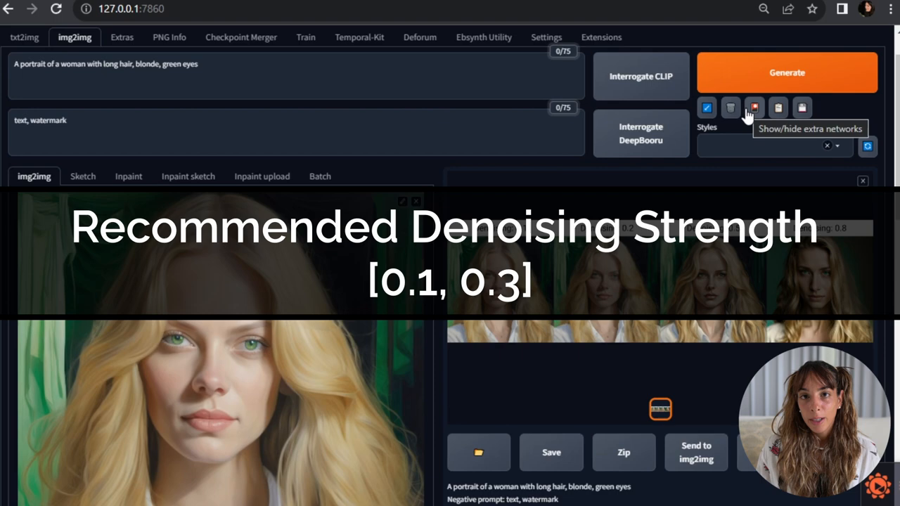
Return to txt2img after reviewing the denoising comparison grid.
left_click(23, 87)
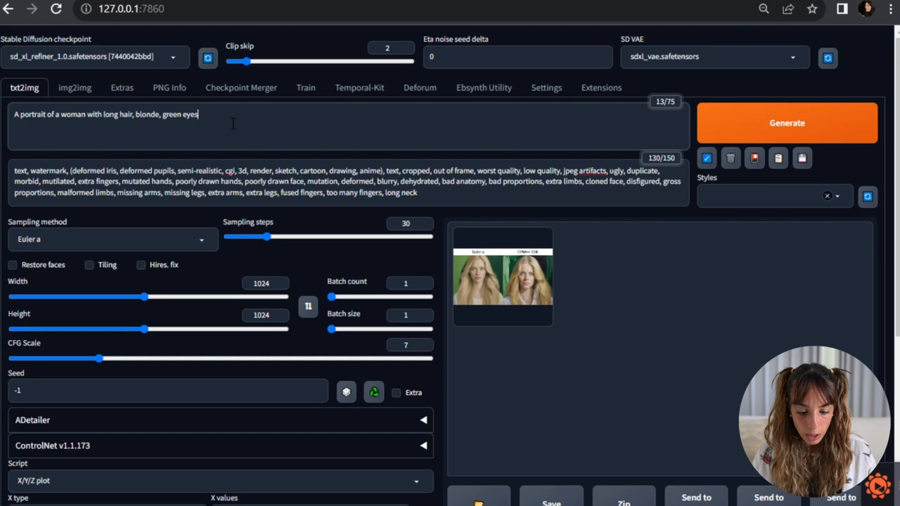
Append 'hyper-realist, hyper-detailed skin, focus, cinematic, 8k' to the portrait prompt.
type(", hyper-realist, hyper-detailed skin, focus, cinematic, 8k")
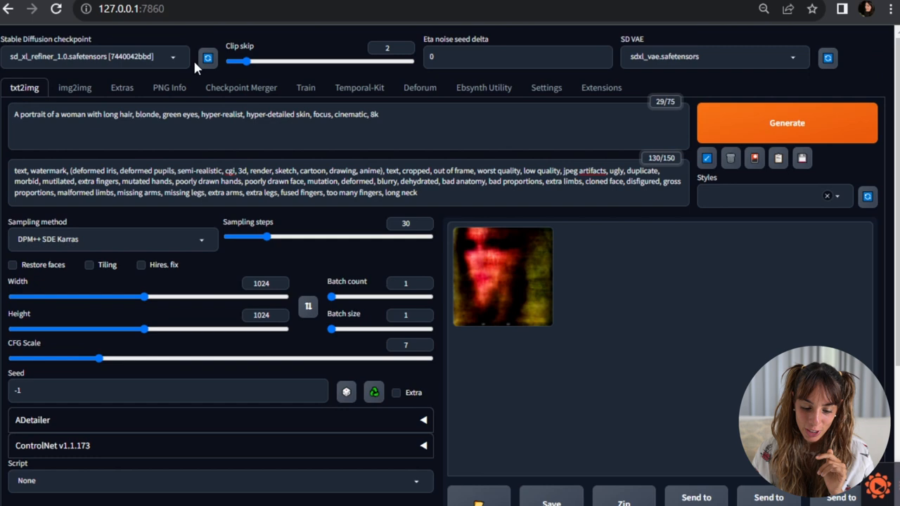
left_click(787, 122)
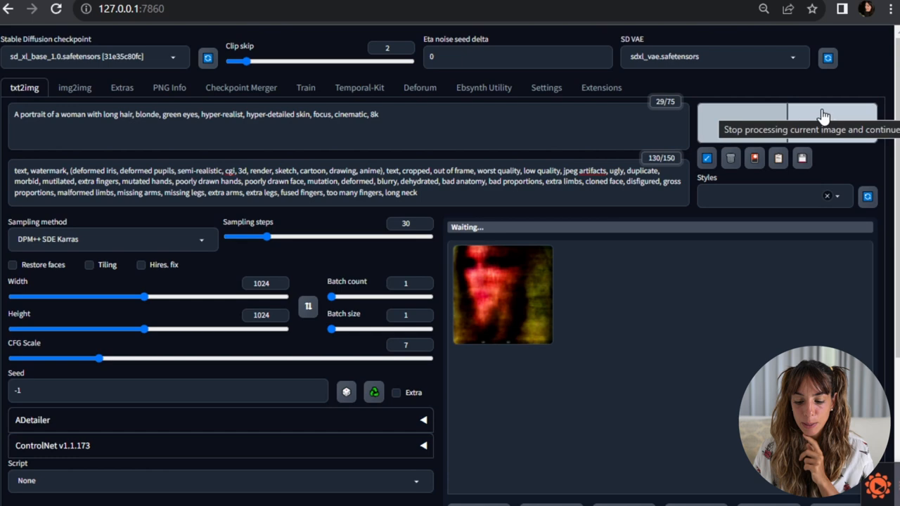
View the blonde, green-eyed SDXL portrait enlarged, then close the lightbox.
left_click(502, 294)
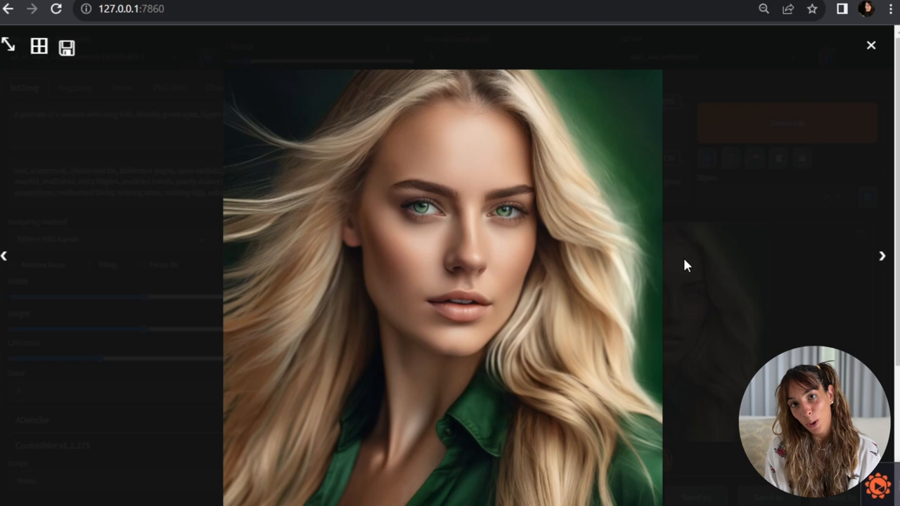
left_click(871, 45)
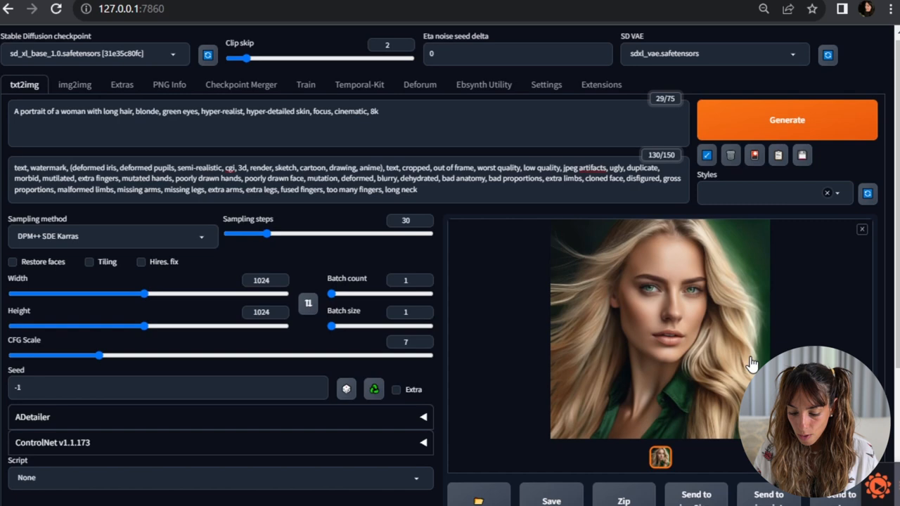
Send the blonde portrait to img2img and scroll through the 0.1–0.8 denoising grid.
left_click(74, 84)
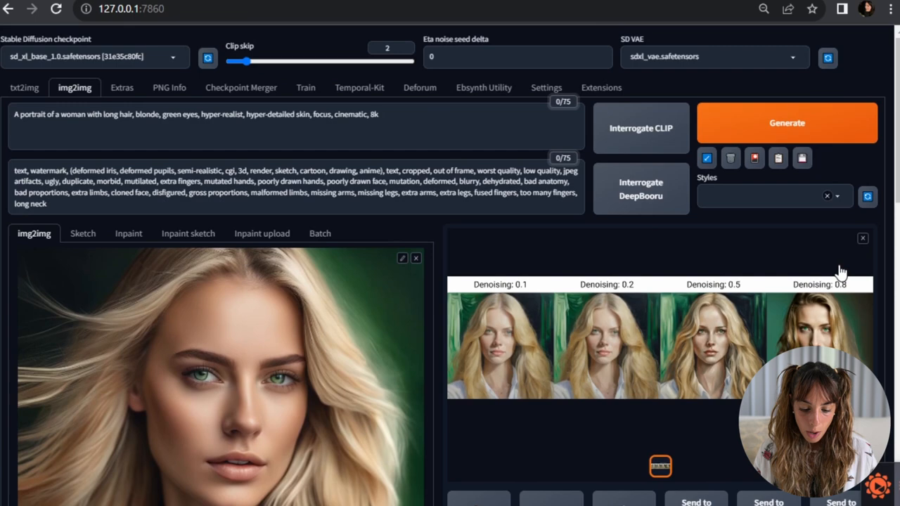
scroll("down", 3)
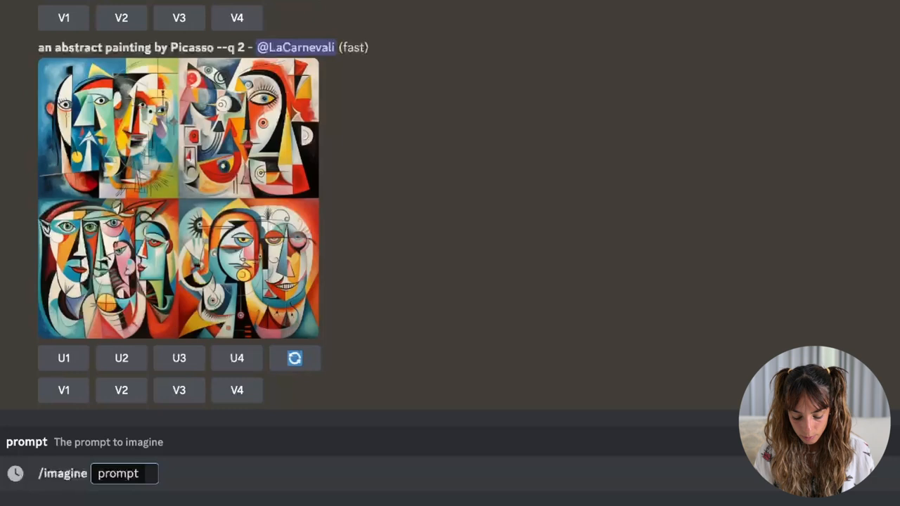
Submit the long-haired blonde, green-eyed hyper-realistic portrait prompt to Midjourney.
type("A portrait of a woman with long hair, blonde, green eyes, hyper-realistic, hyper detailed skin, cinematic, 8k")
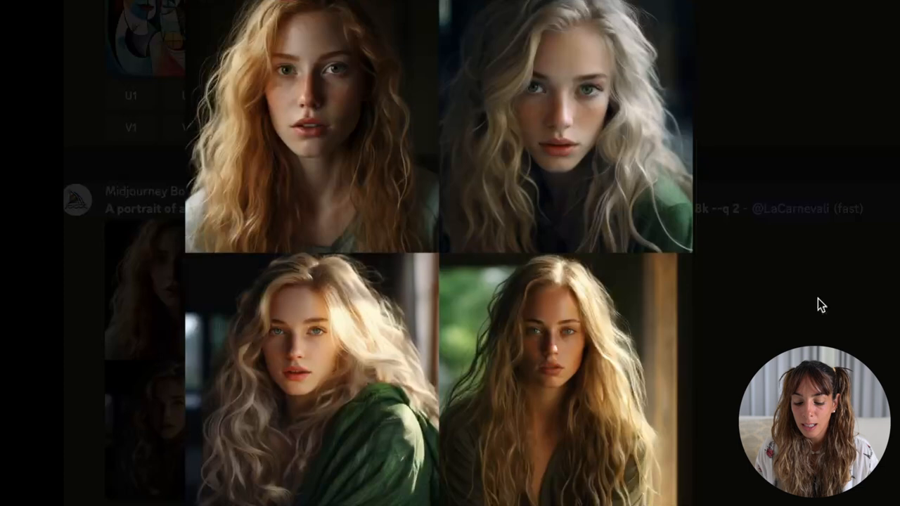
mouse_move(673, 34)
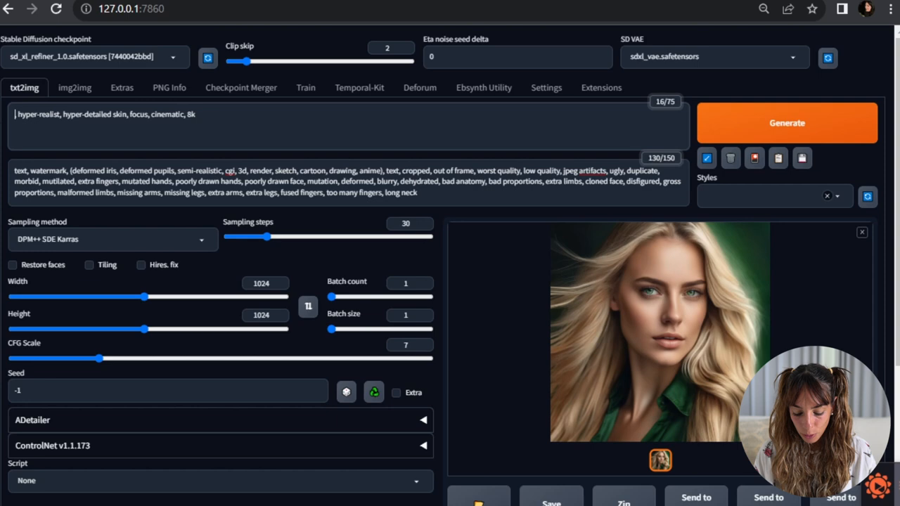
Prompt 'A woman holding a flower' on sd_xl_base_1.0 with height 1448.
type("A woman holding a flower")
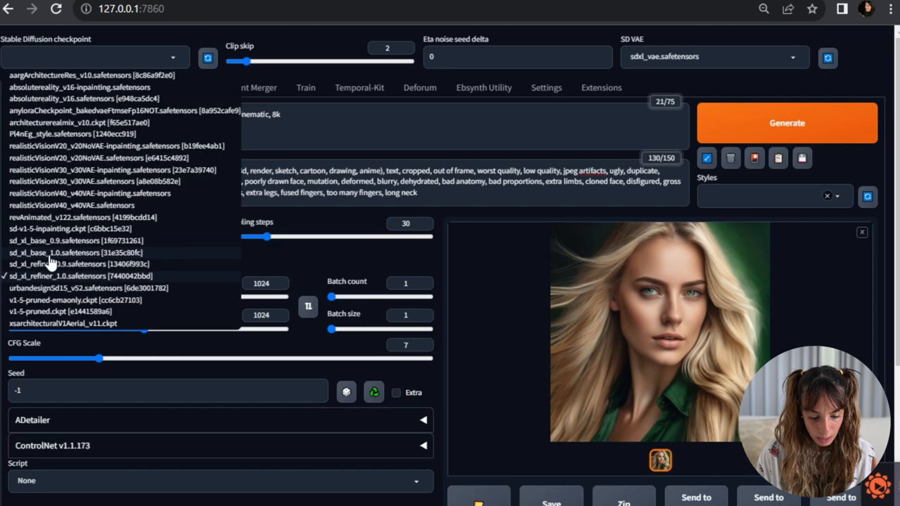
left_click(71, 253)
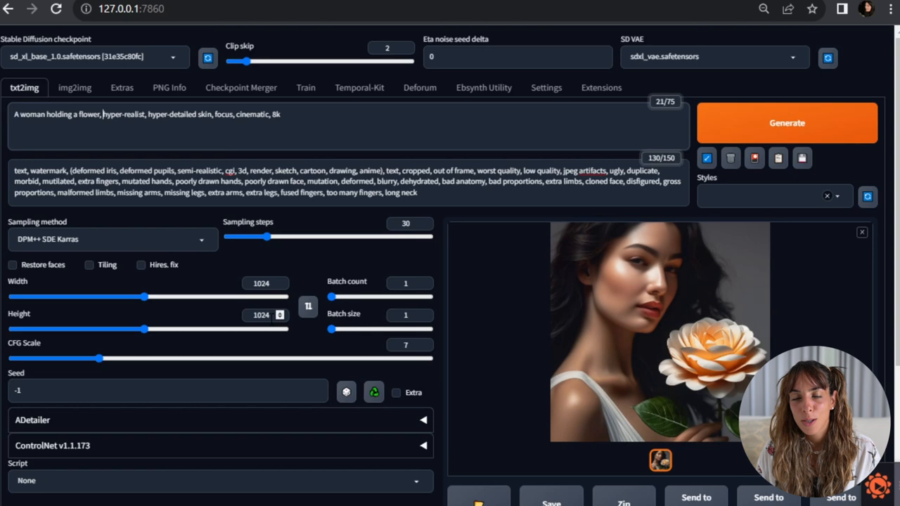
left_click_drag(144, 329, 183, 330)
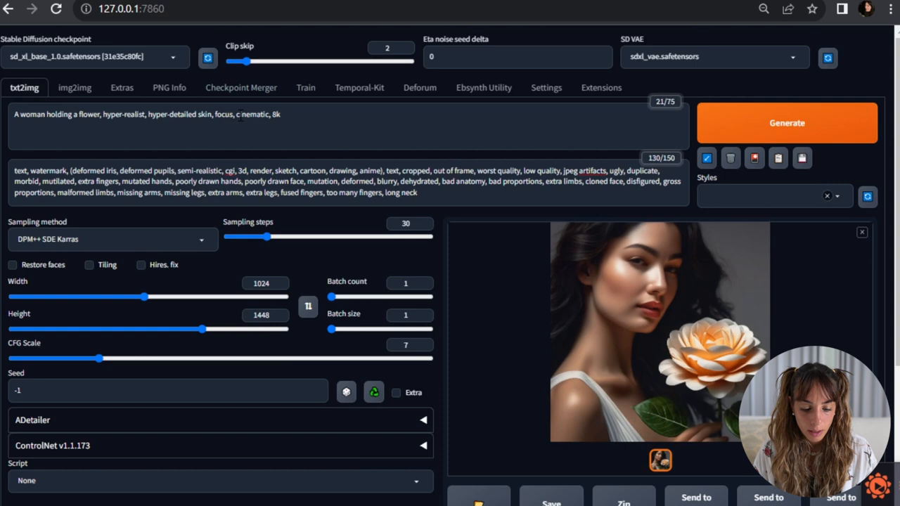
Generate the 1448-tall woman-holding-a-flower image and review it enlarged.
left_click(788, 122)
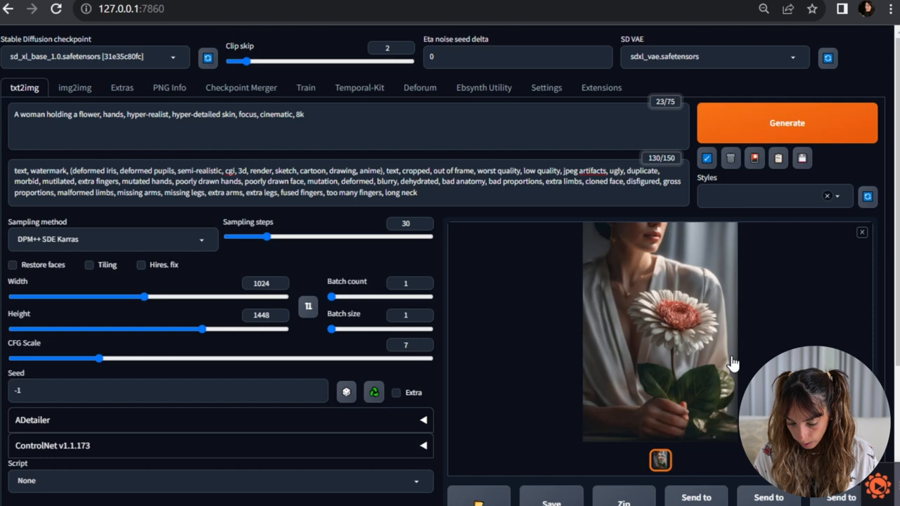
left_click(659, 331)
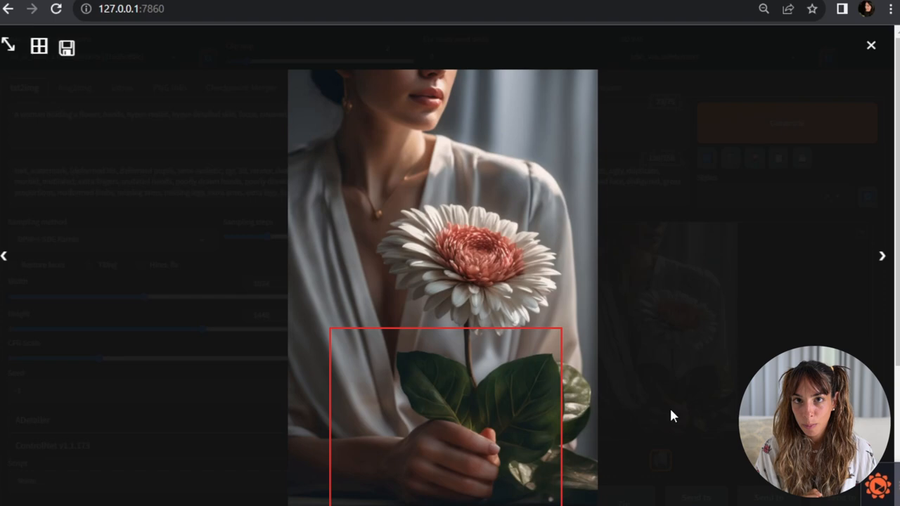
left_click(872, 45)
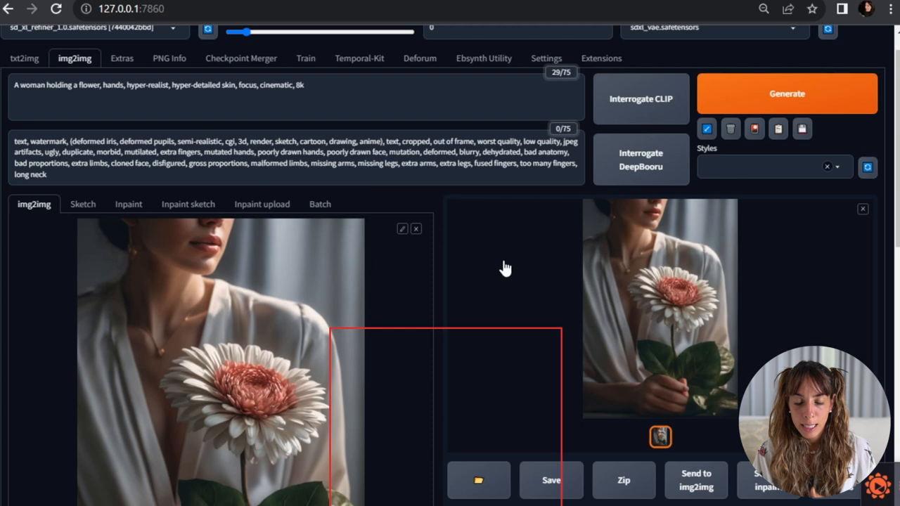
Generate the 1448×1024 forest lake scene with a shortened negative prompt and review it.
left_click(24, 87)
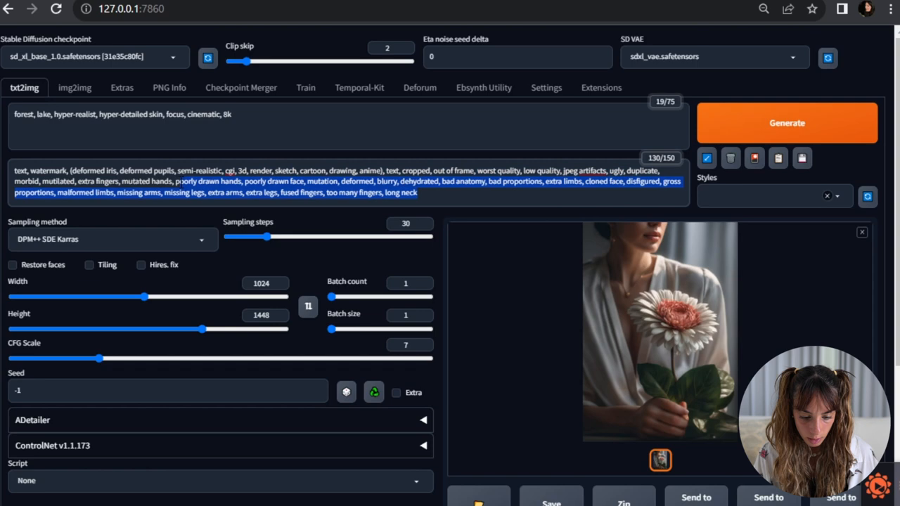
left_click(787, 122)
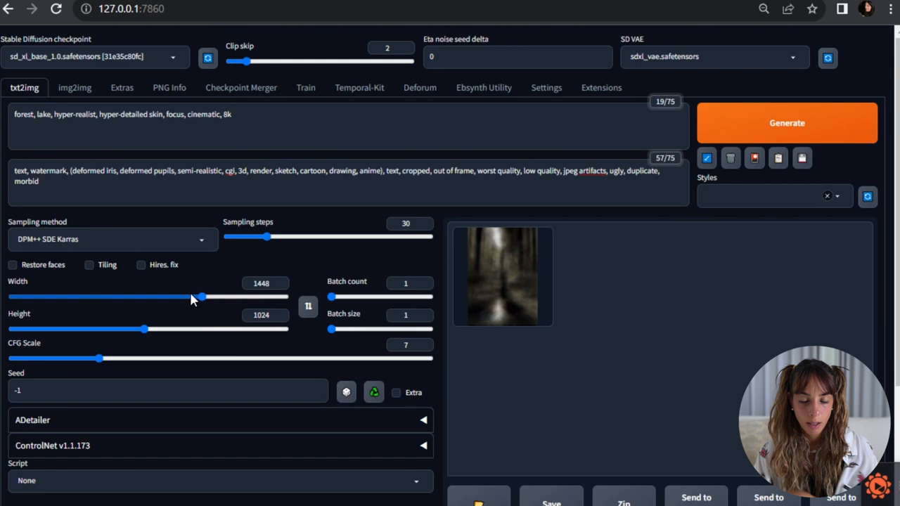
left_click(787, 122)
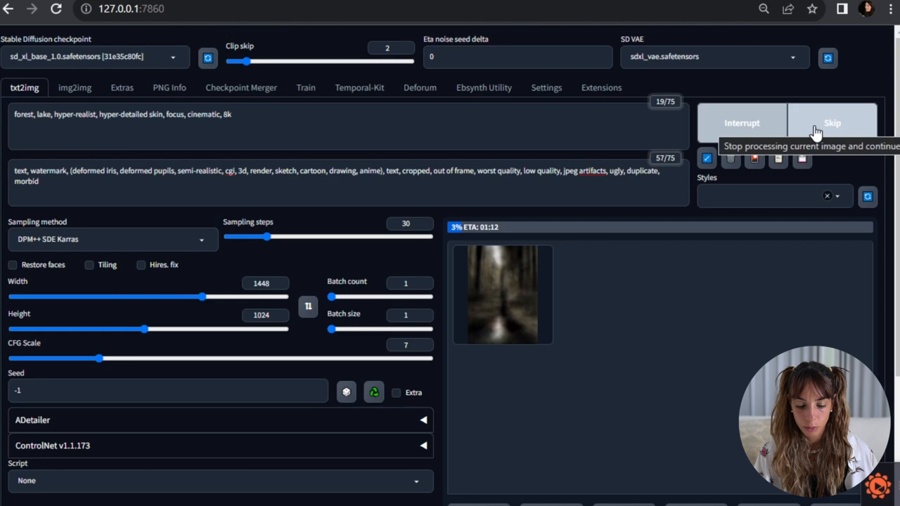
left_click(502, 294)
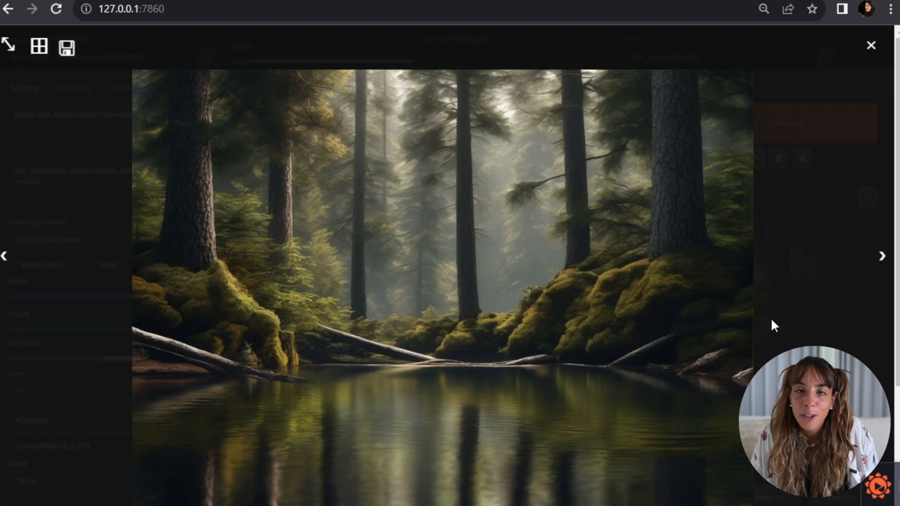
left_click(871, 45)
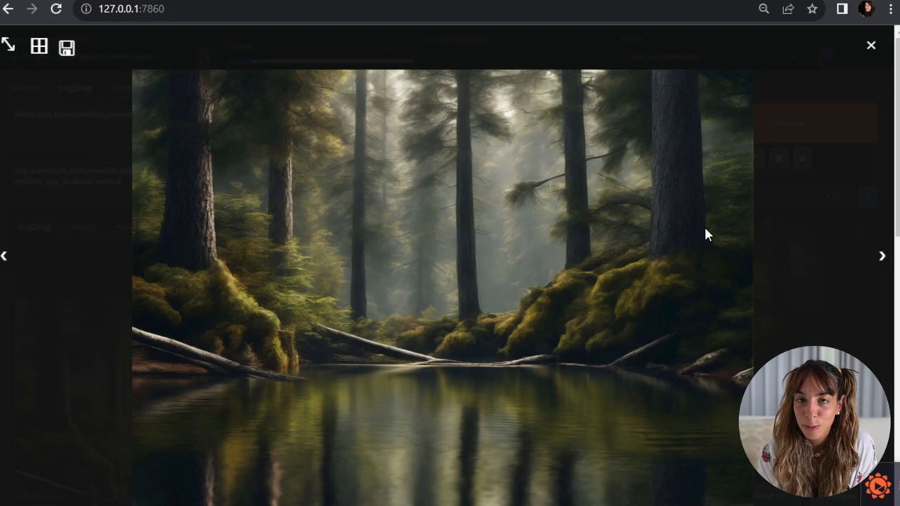
mouse_move(866, 164)
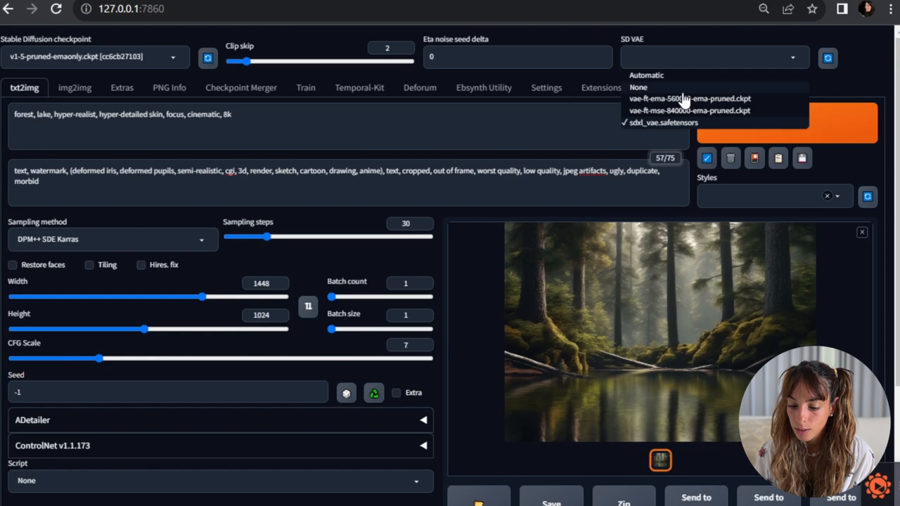
Use a vae-ft-ema VAE with v1-5-pruned-emaonly and review the lake image.
left_click(689, 110)
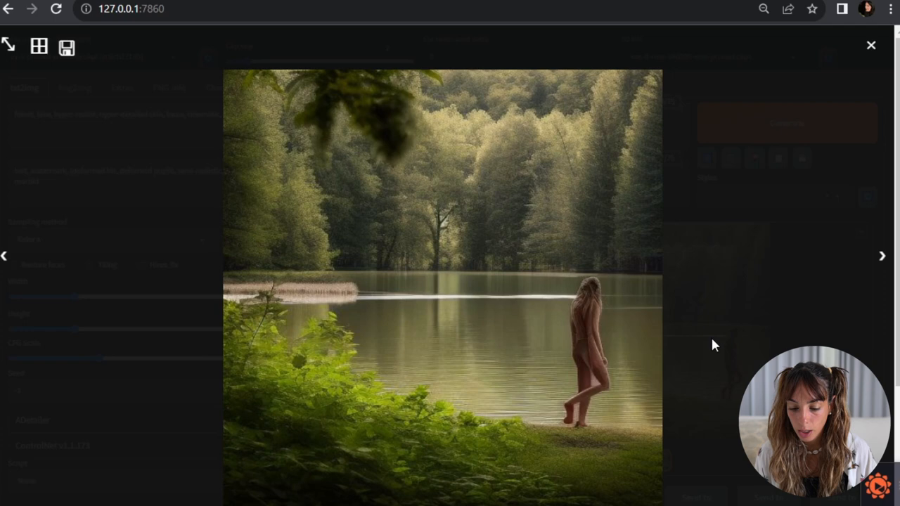
left_click(872, 45)
type("10")
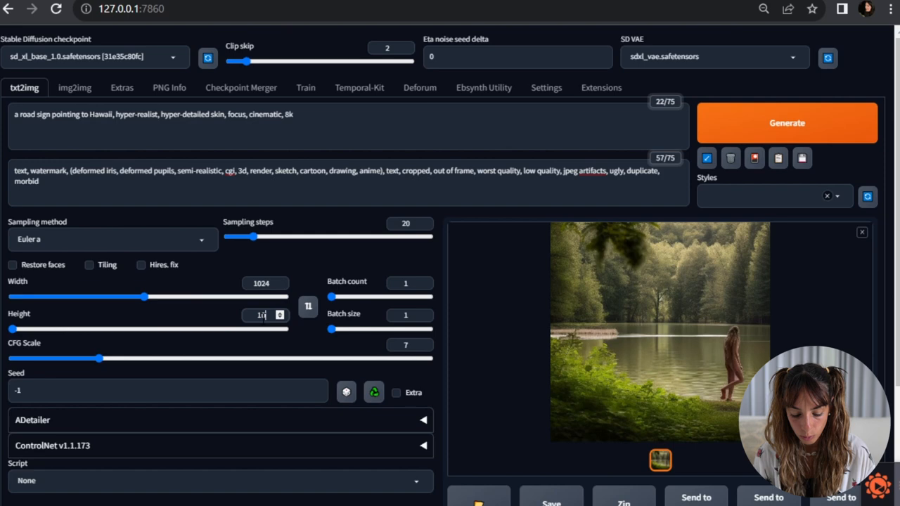
Open the Sampling method dropdown for the 1024×1024 Hawaii road-sign render.
left_click(112, 239)
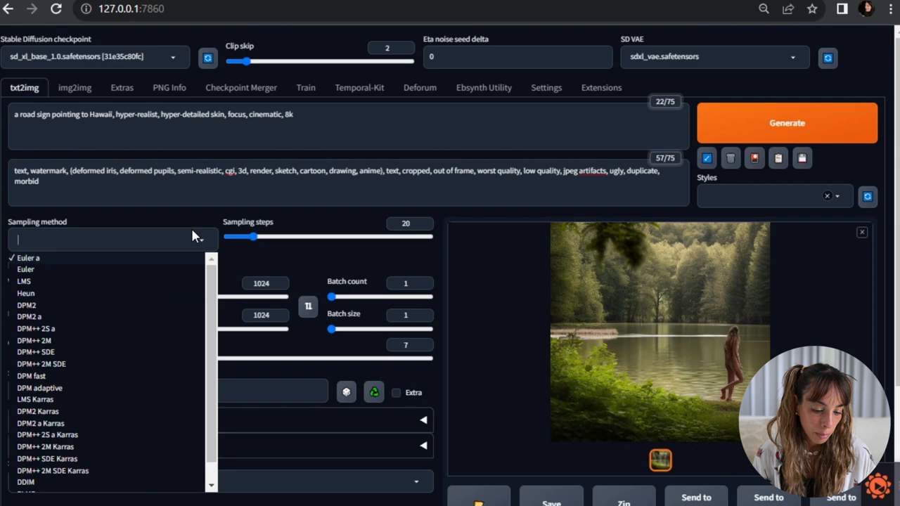
Select the DPM++ SDE sampler and a batch size of 5 for the Hawaii road-sign images.
left_click(35, 351)
type("4")
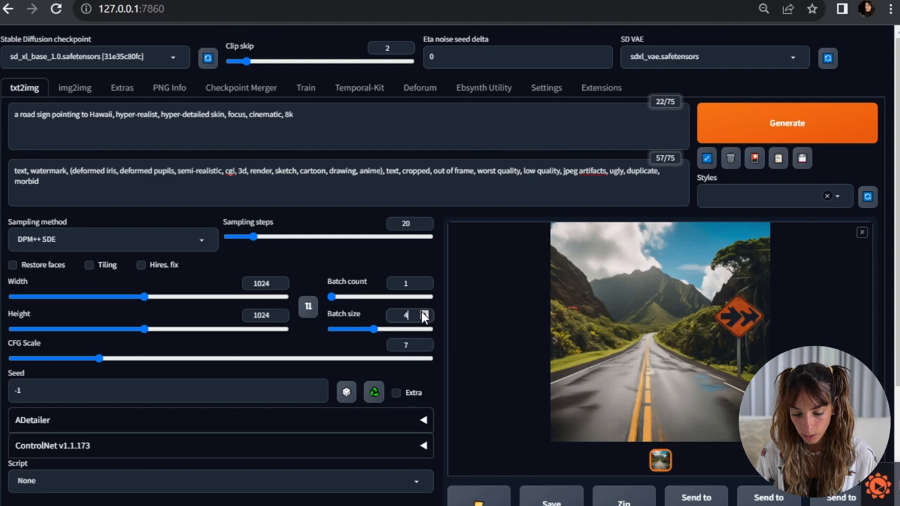
left_click(787, 123)
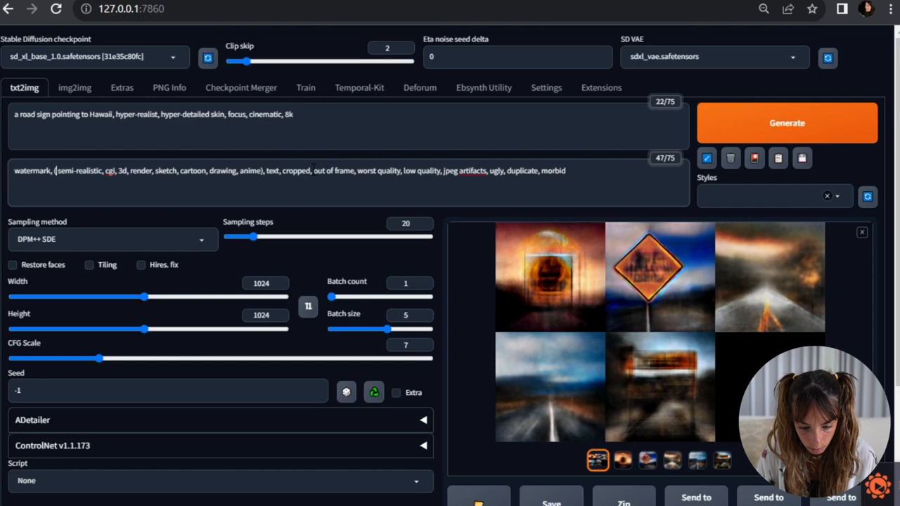
left_click(787, 122)
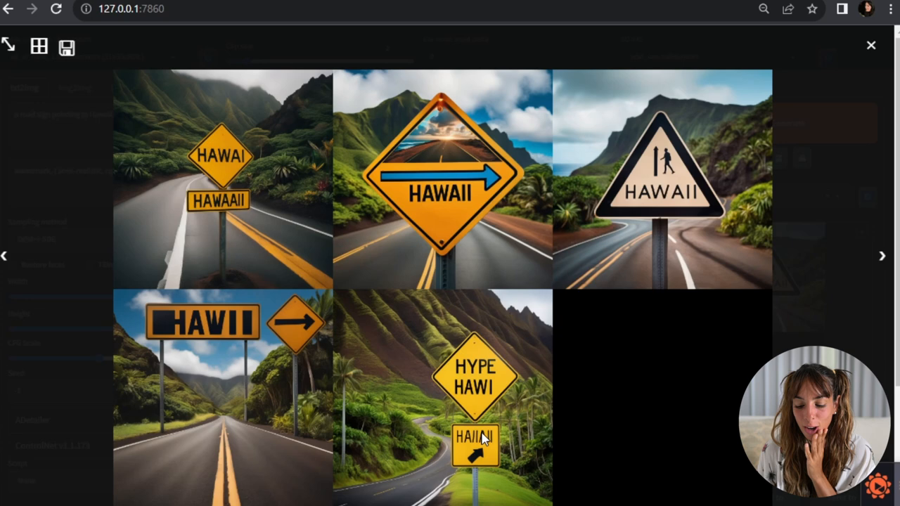
mouse_move(676, 224)
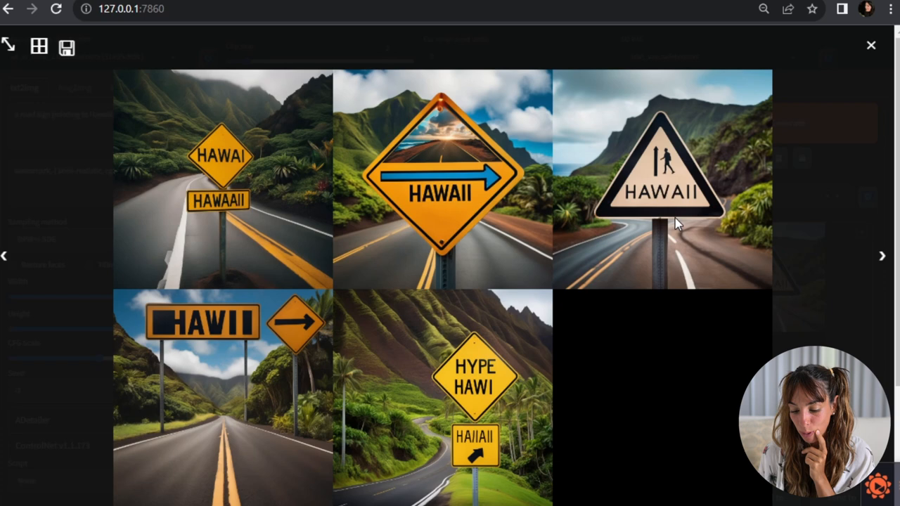